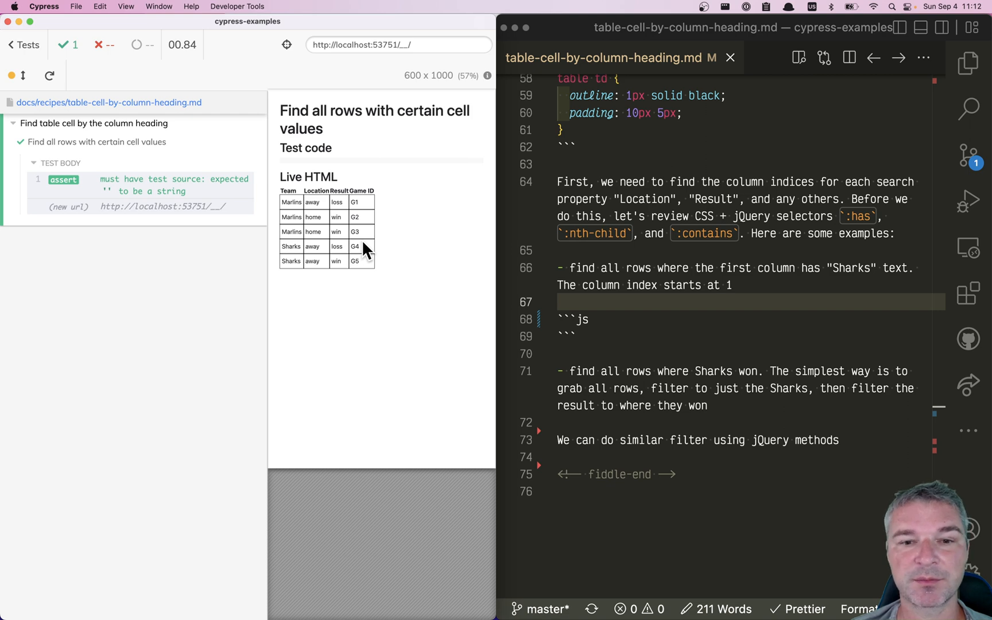
{"action": "mouse_move", "coordinate": [288, 272]}
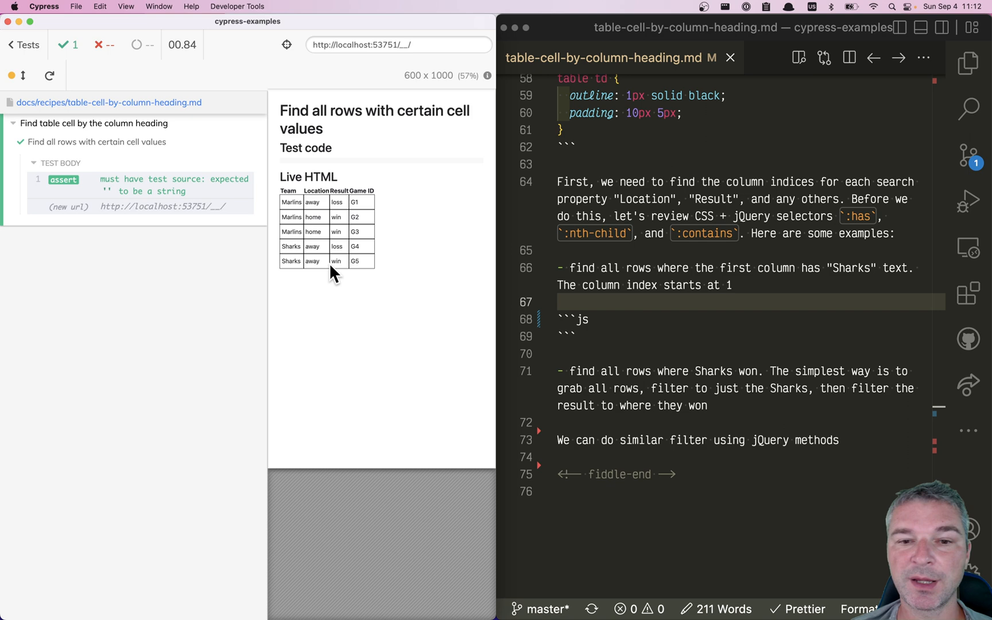
{"action": "mouse_move", "coordinate": [358, 216]}
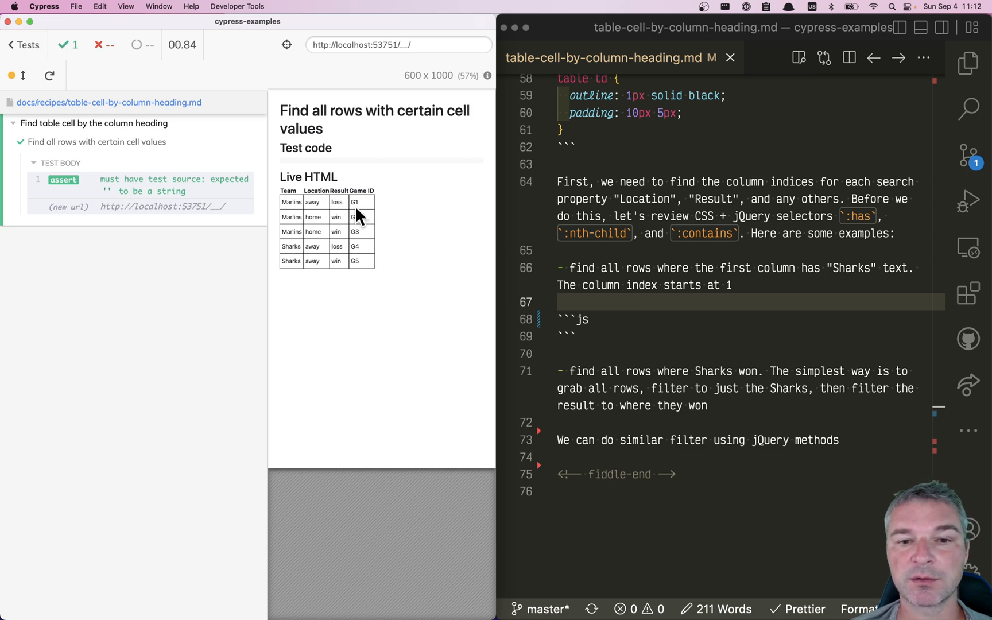
{"action": "mouse_move", "coordinate": [376, 272]}
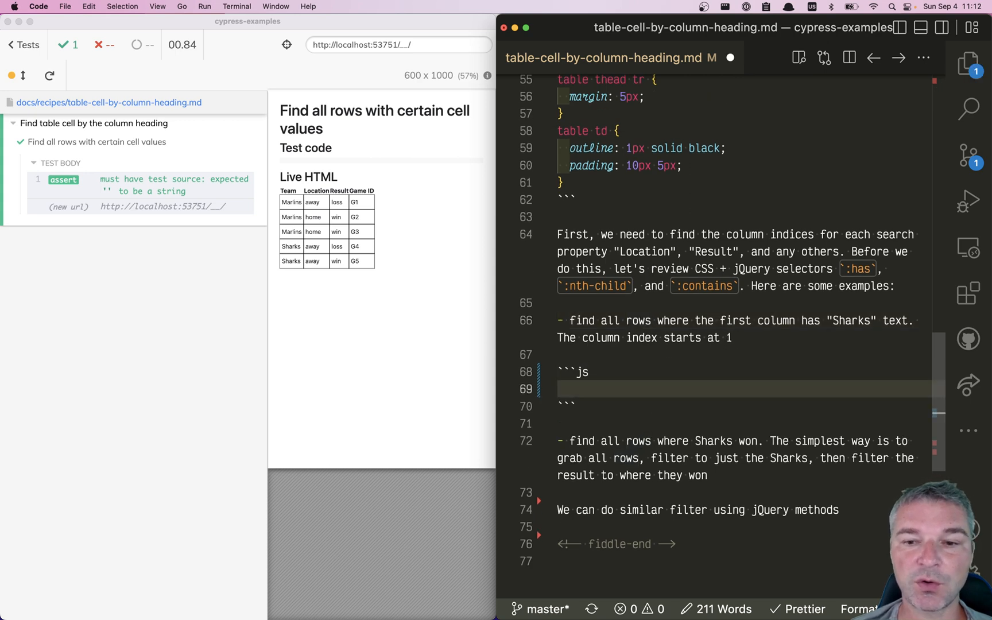
{"action": "mouse_move", "coordinate": [331, 219]}
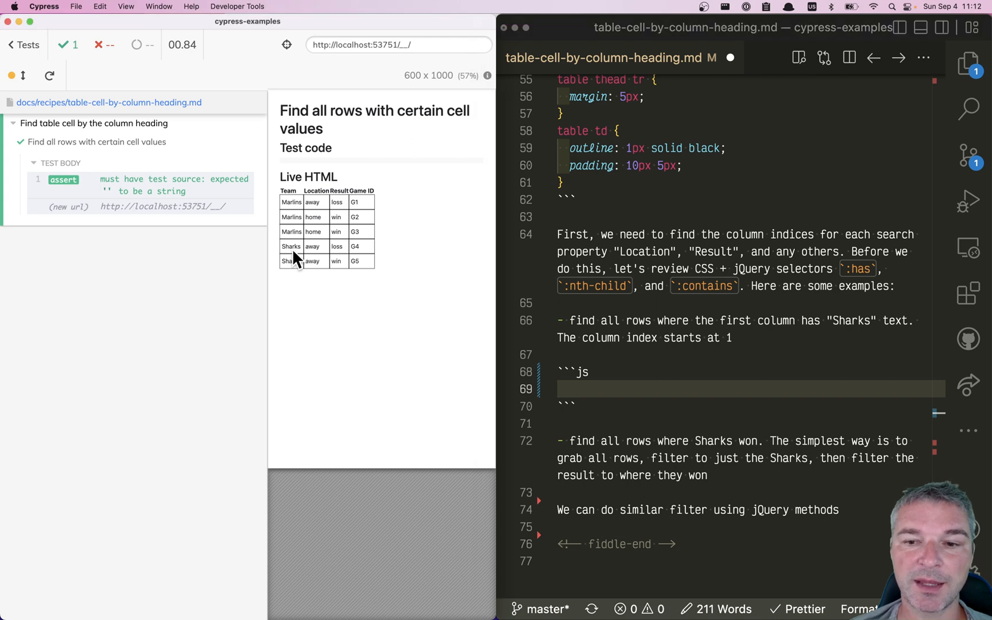
{"action": "mouse_move", "coordinate": [293, 217]}
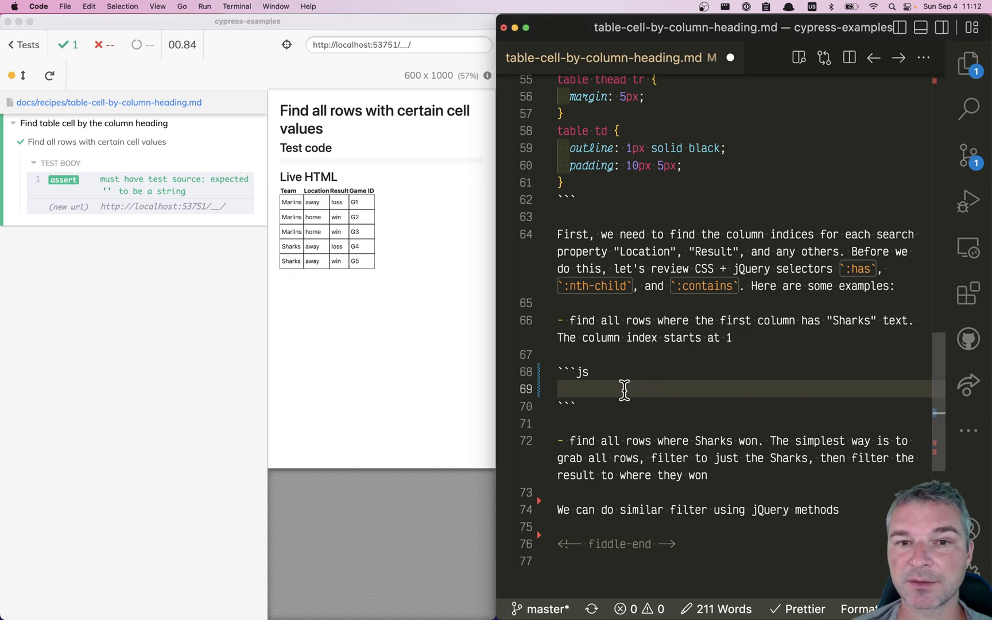
Write cy.get('table tbody tr:has( td:nth-child(1):contains("Sharks") )') in the js code fence
{"action": "type", "text": "cy.get()"}
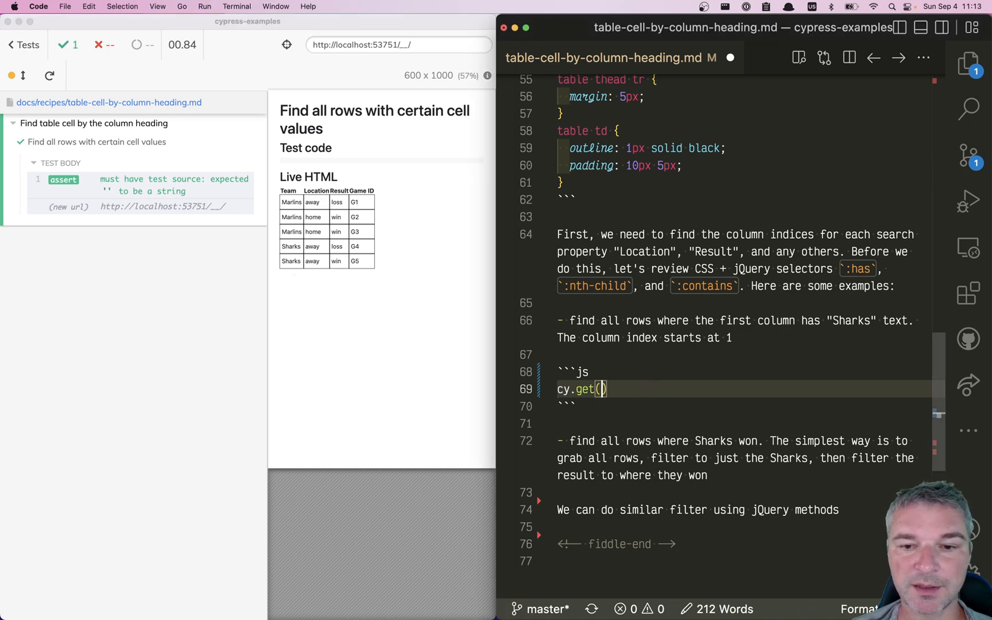
{"action": "type", "text": "'table tbody"}
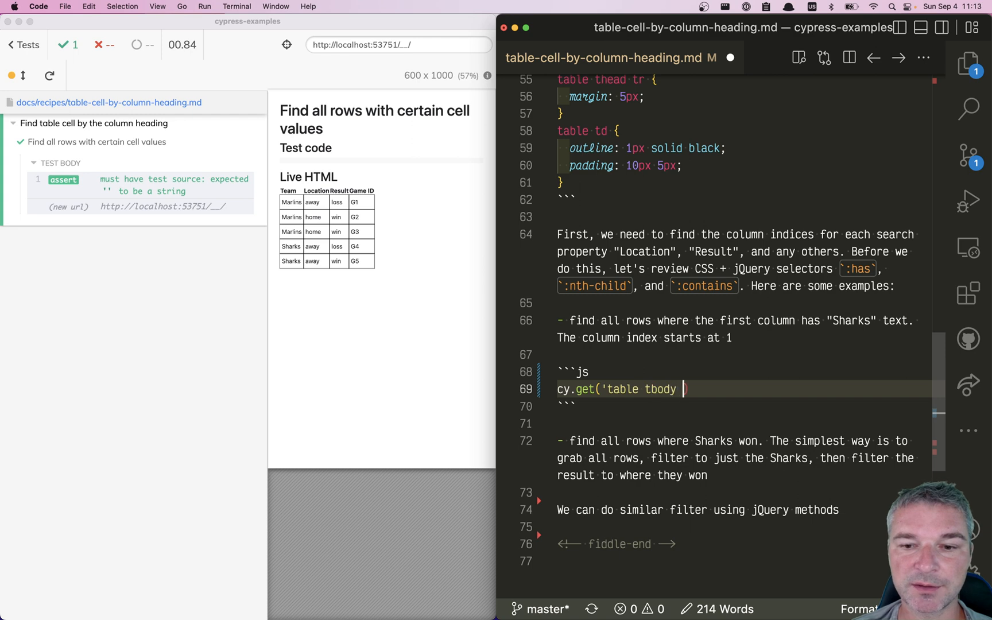
{"action": "type", "text": "tr')"}
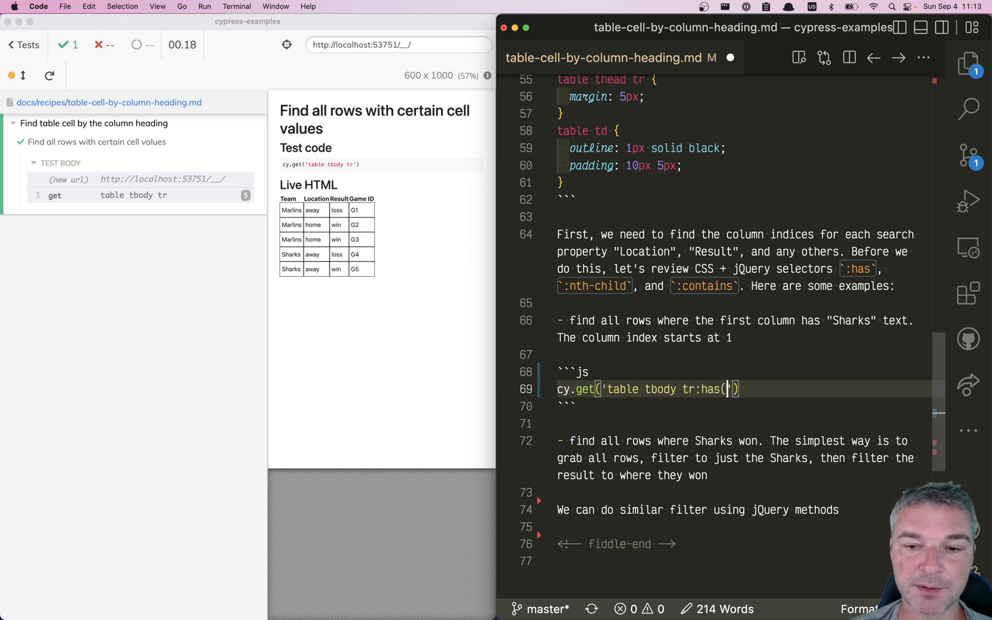
{"action": "type", "text": ")"}
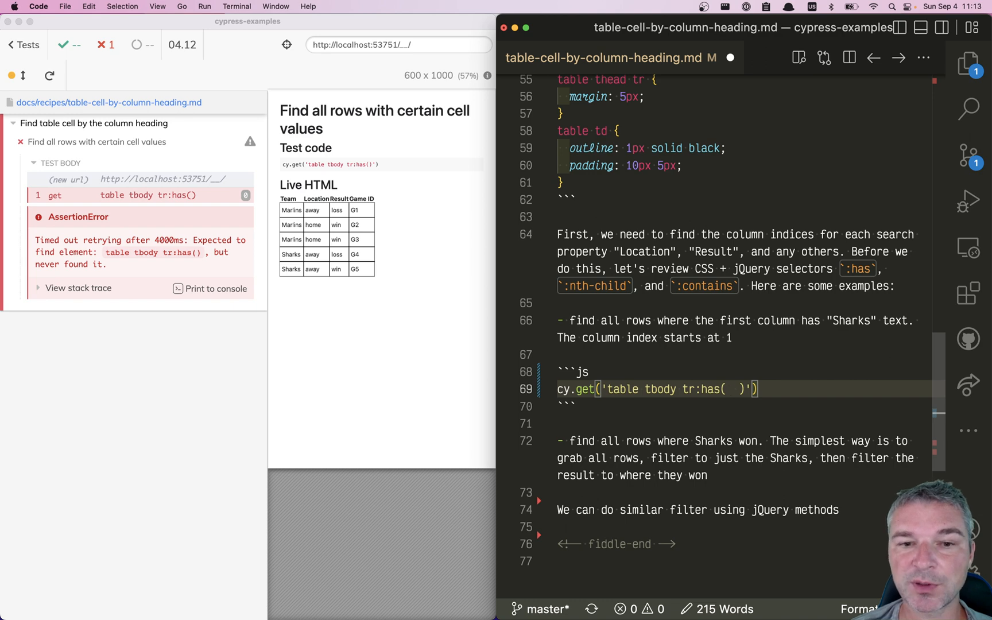
{"action": "mouse_move", "coordinate": [300, 295]}
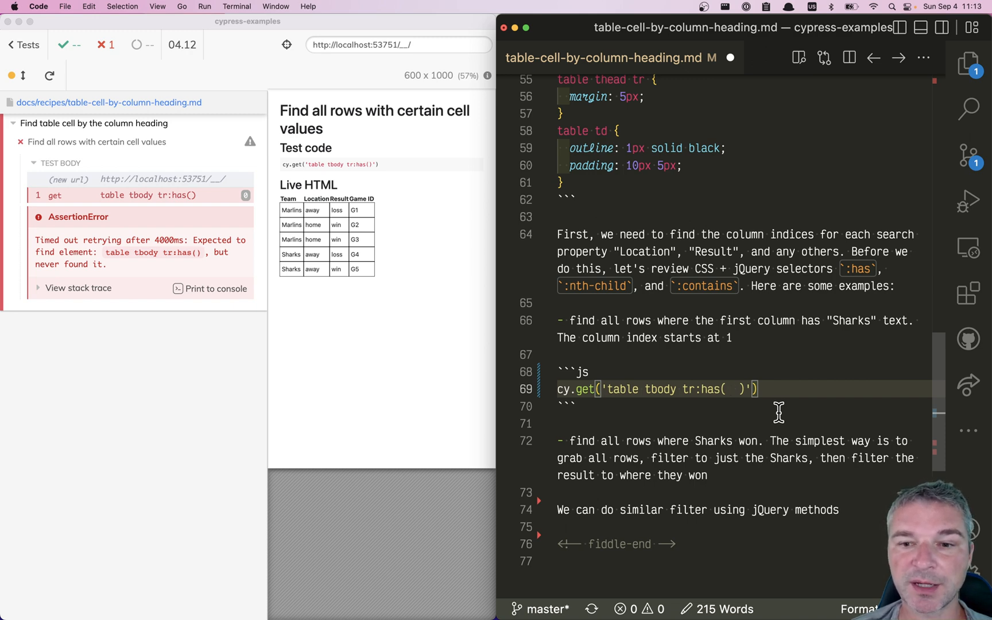
{"action": "type", "text": "td:nth-child"}
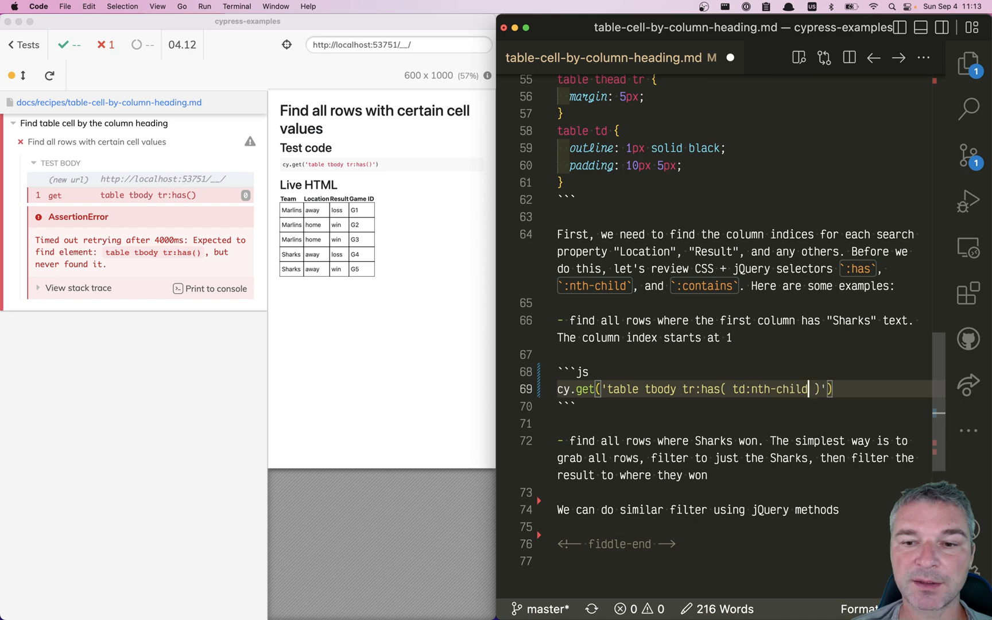
{"action": "type", "text": "(1)"}
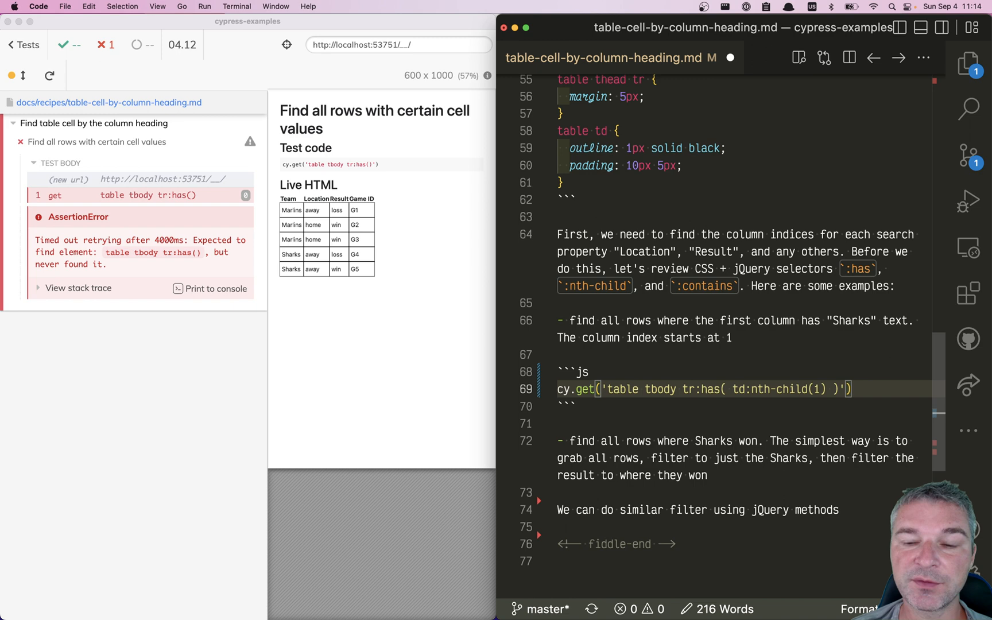
{"action": "type", "text": ":contains)"}
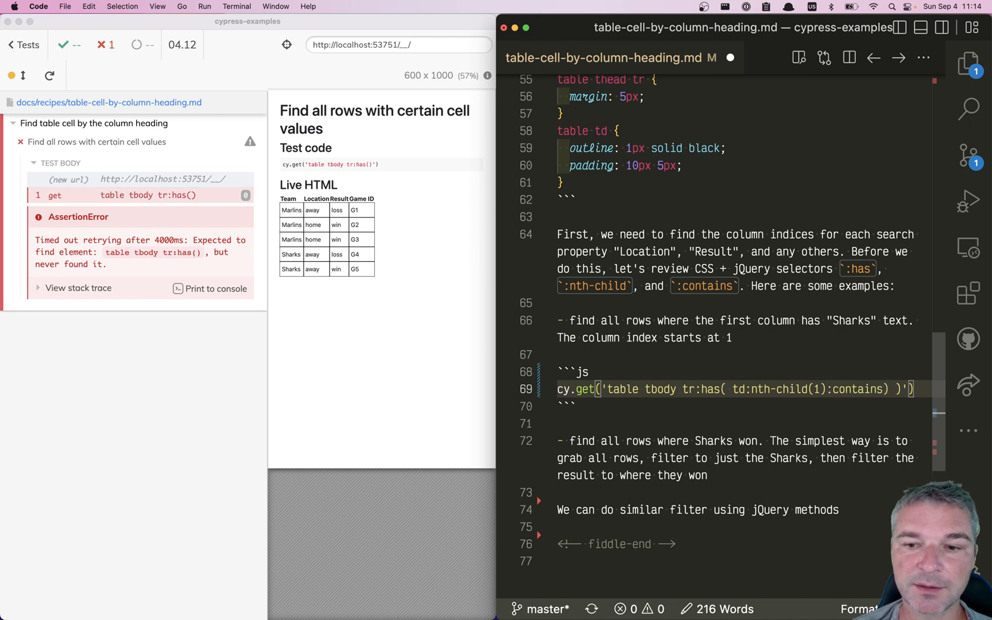
{"action": "type", "text": "(\"Sharks"}
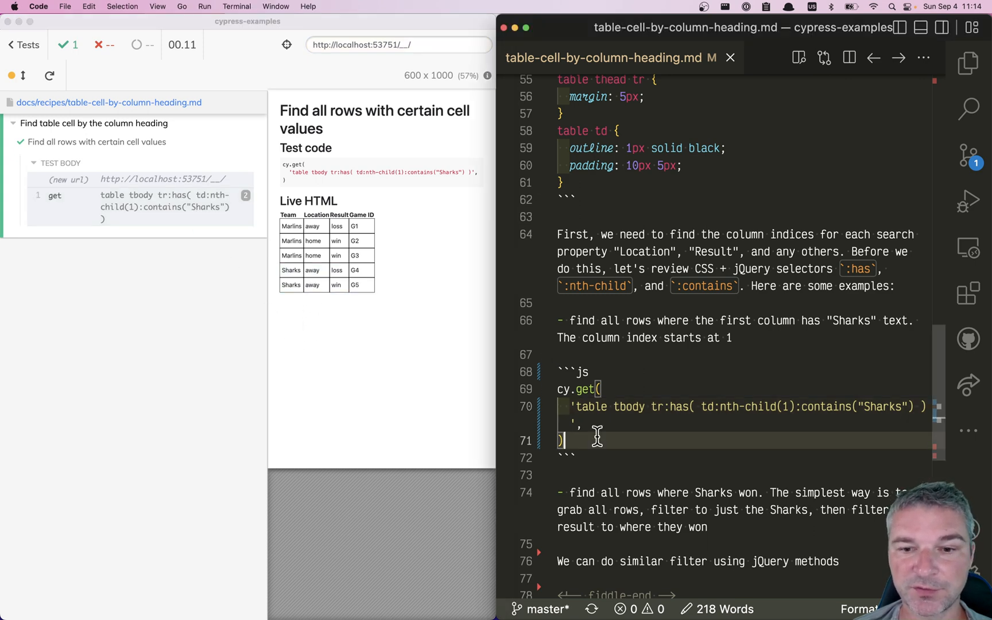
Refactor to cy.get('table tbody tr') followed by .filter(':has(...)') for the Sharks first-cell condition
{"action": "scroll", "scroll_direction": "down", "scroll_amount": 3}
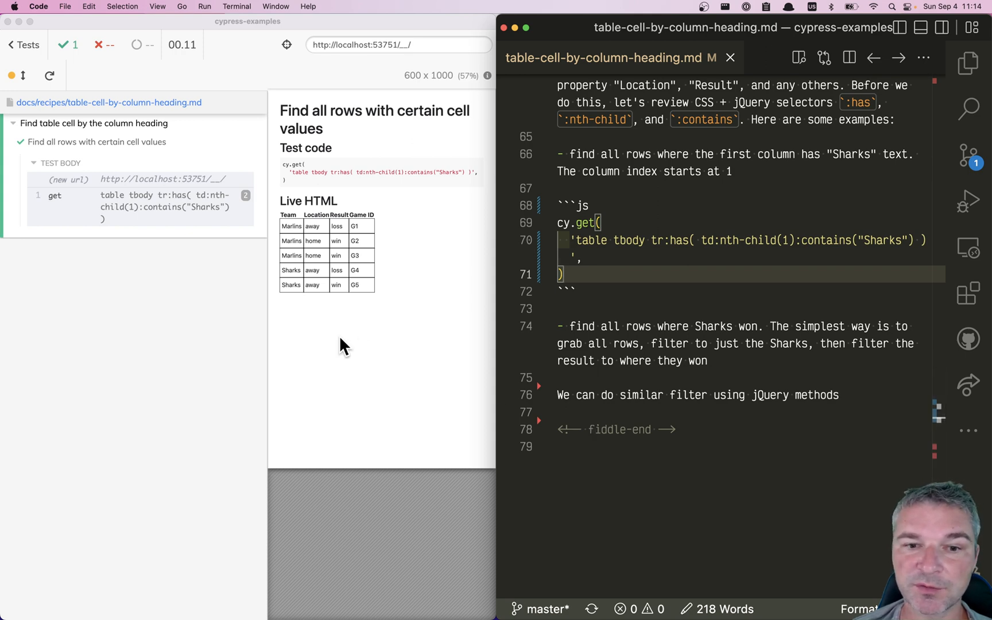
{"action": "mouse_move", "coordinate": [297, 304]}
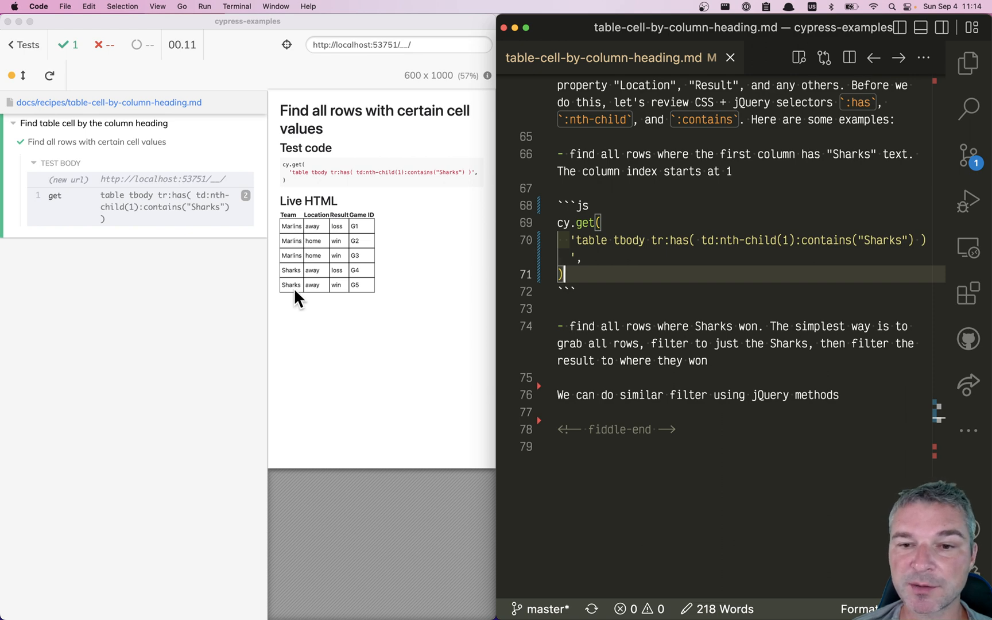
{"action": "mouse_move", "coordinate": [348, 290]}
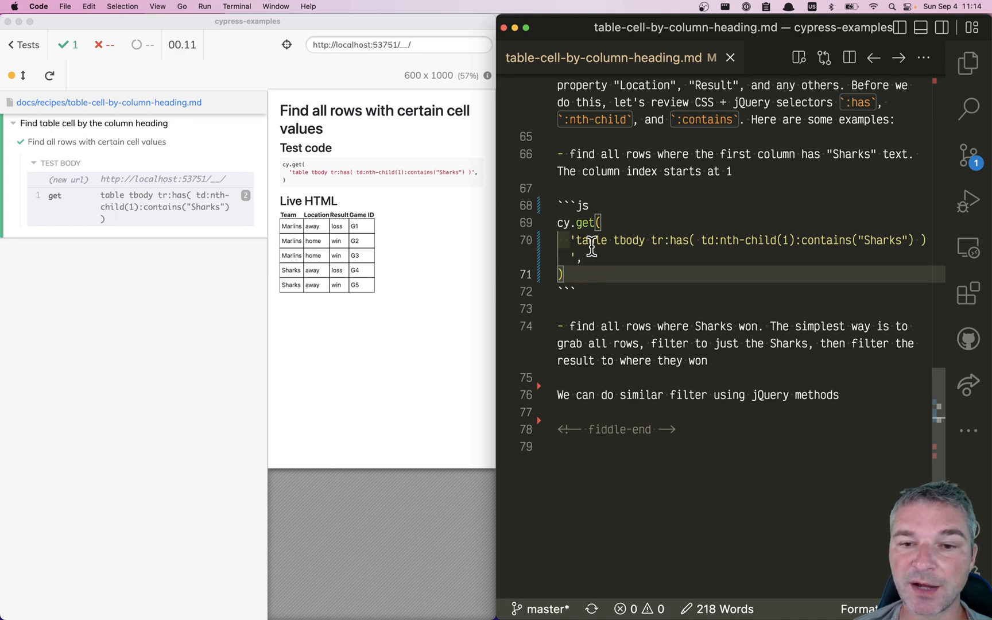
{"action": "mouse_move", "coordinate": [663, 240]}
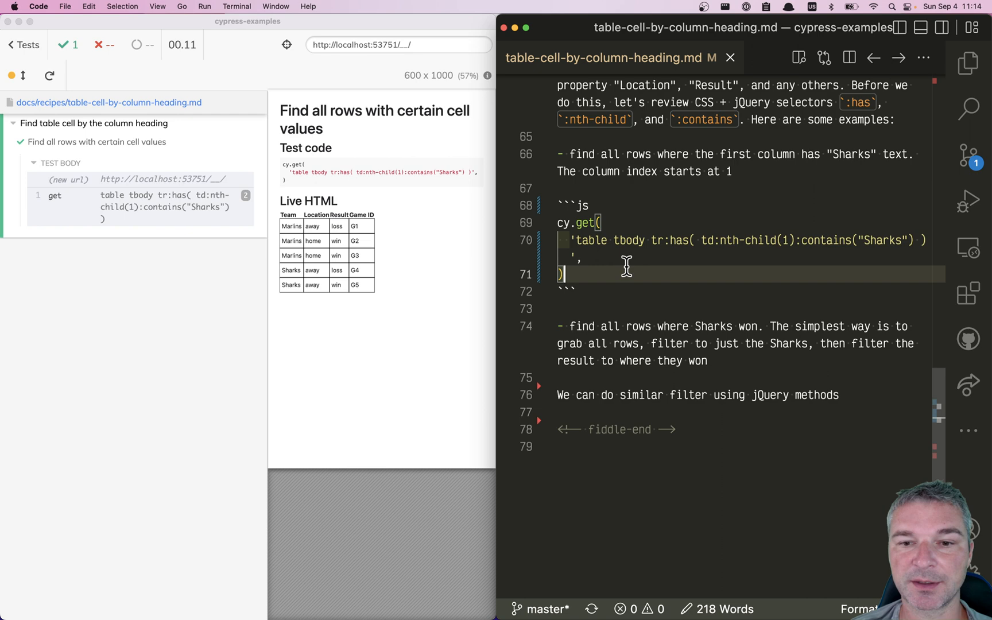
{"action": "type", "text": ".filter()"}
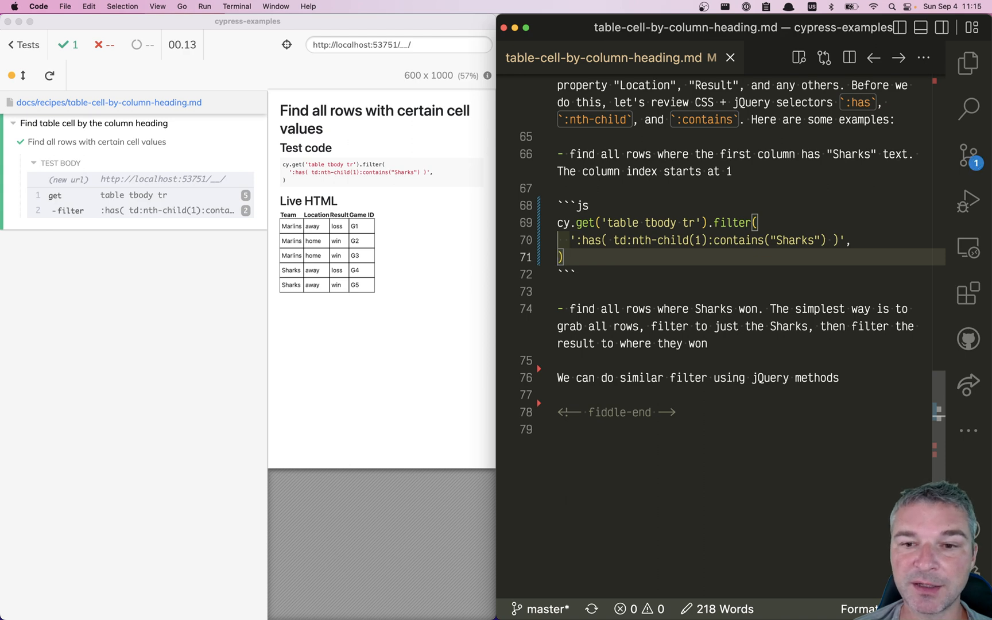
Chain a second .filter(':has( td:nth-child(3):contains("win") )') after the Sharks filter
{"action": "type", "text": ".filter()"}
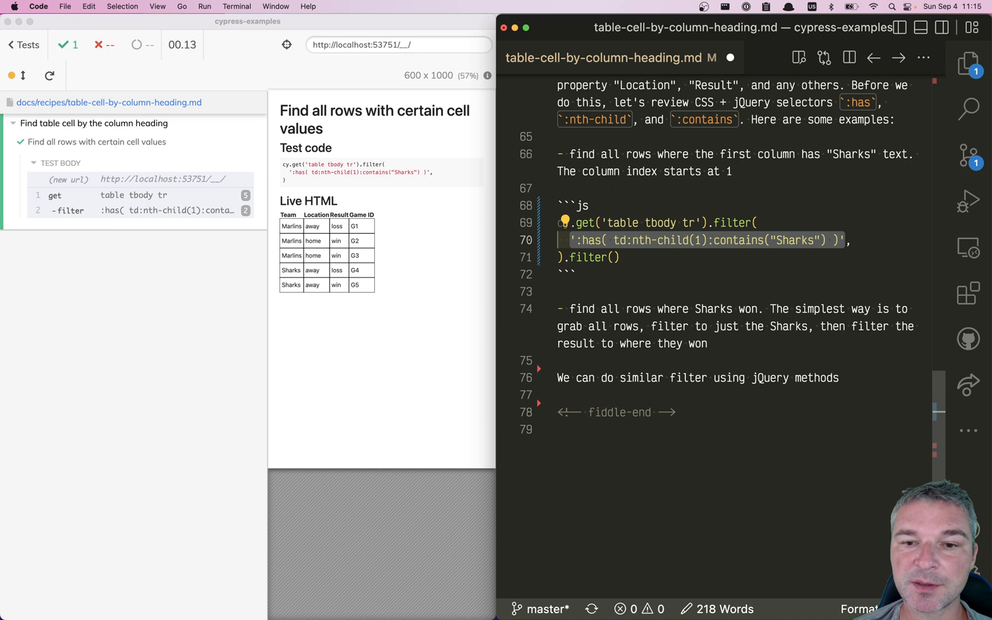
{"action": "type", "text": "':has( td:nth-child(1):contains(\"Sharks\") )')"}
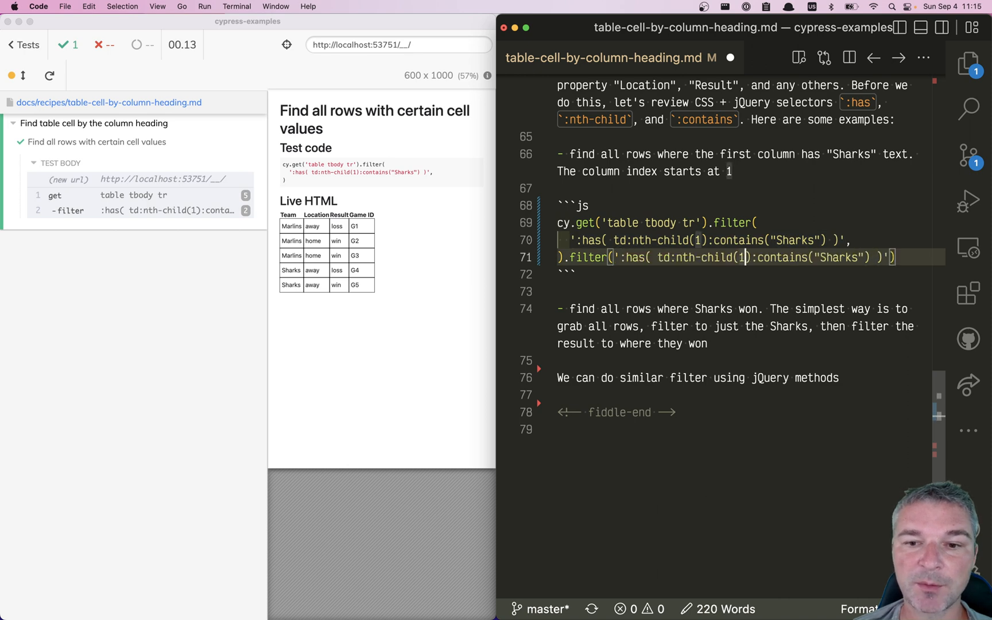
{"action": "mouse_move", "coordinate": [346, 260]}
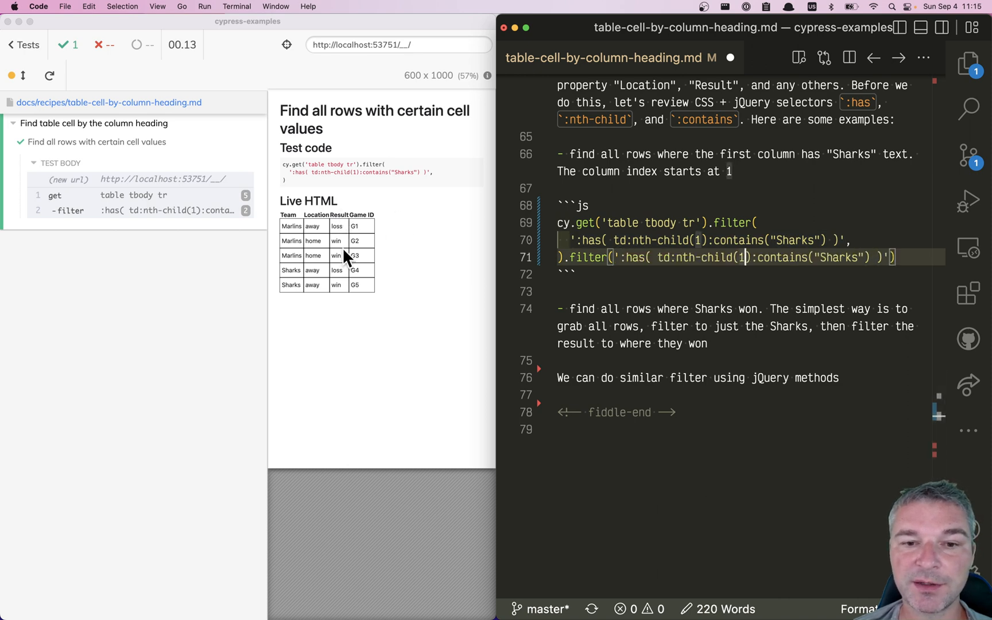
{"action": "type", "text": "3"}
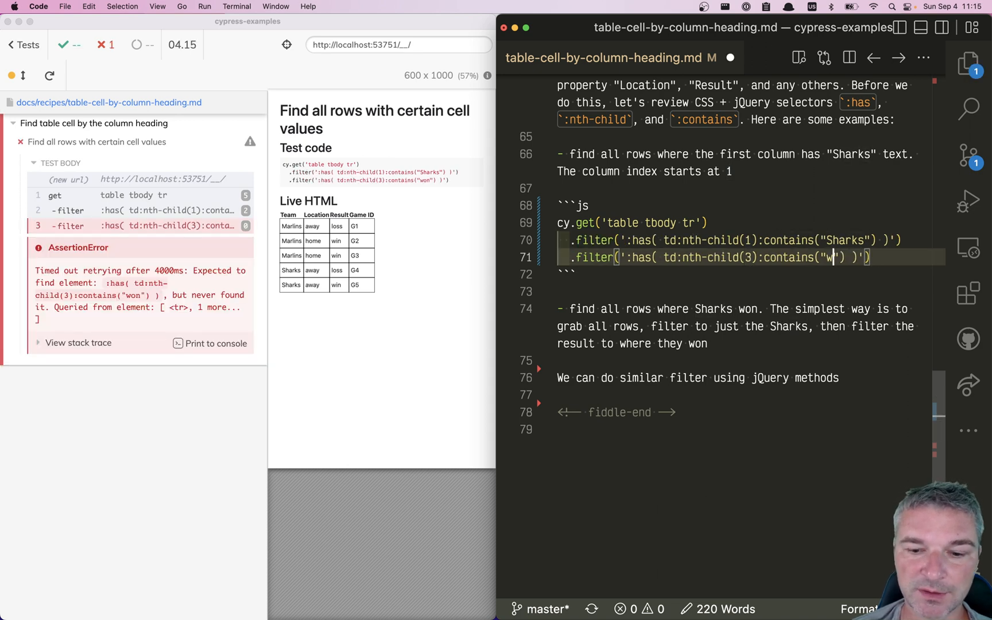
{"action": "type", "text": "in"}
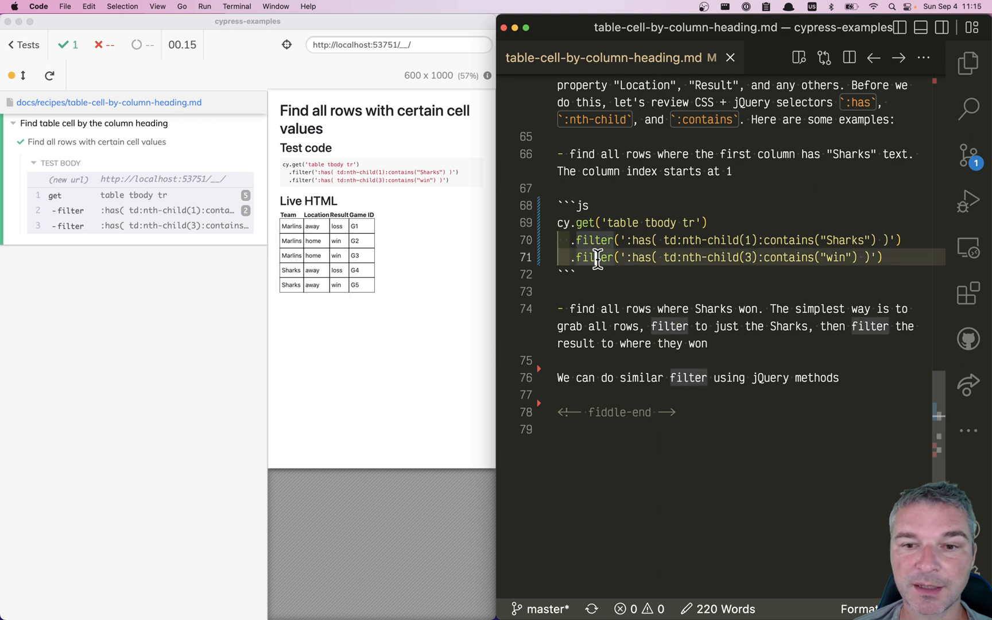
{"action": "mouse_move", "coordinate": [730, 223]}
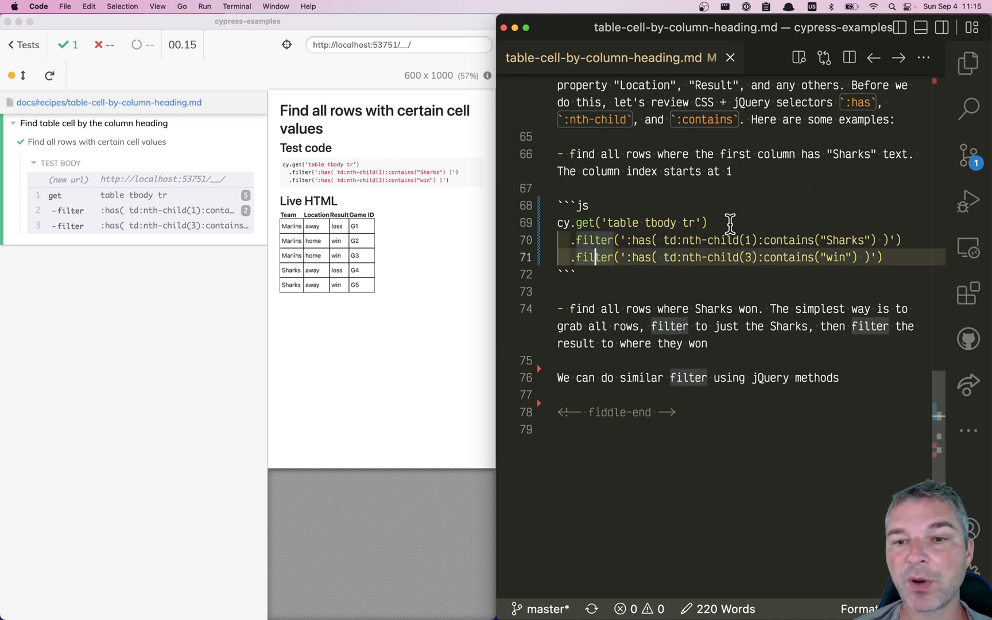
Wrap both row filters in .then(($tr) => { return $tr... }) and assert .should('have.length', 1)
{"action": "left_click", "coordinate": [707, 221]}
{"action": "type", "text": ".then(#"}
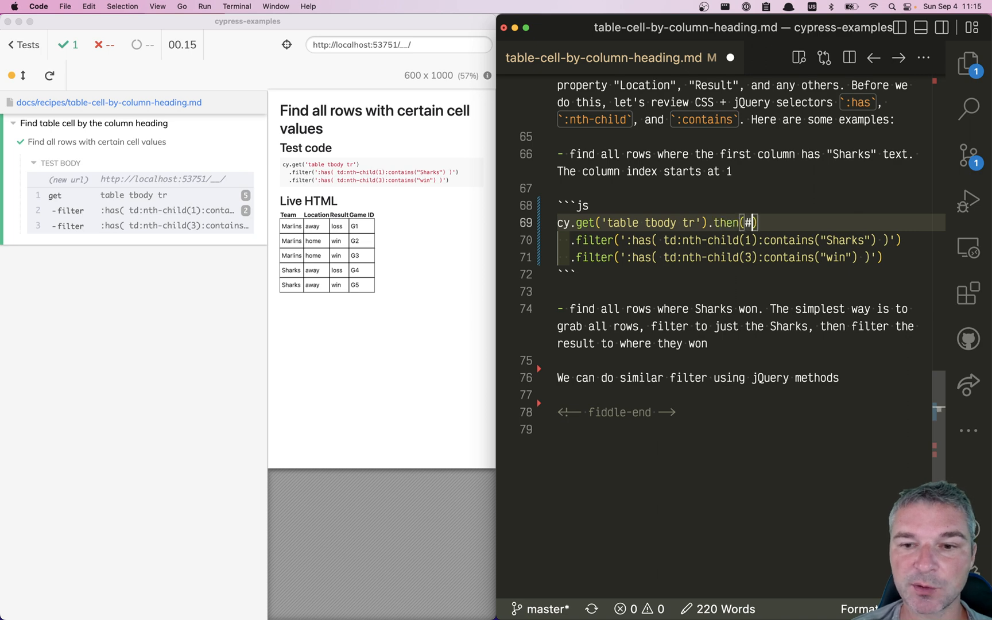
{"action": "type", "text": "$tr =>"}
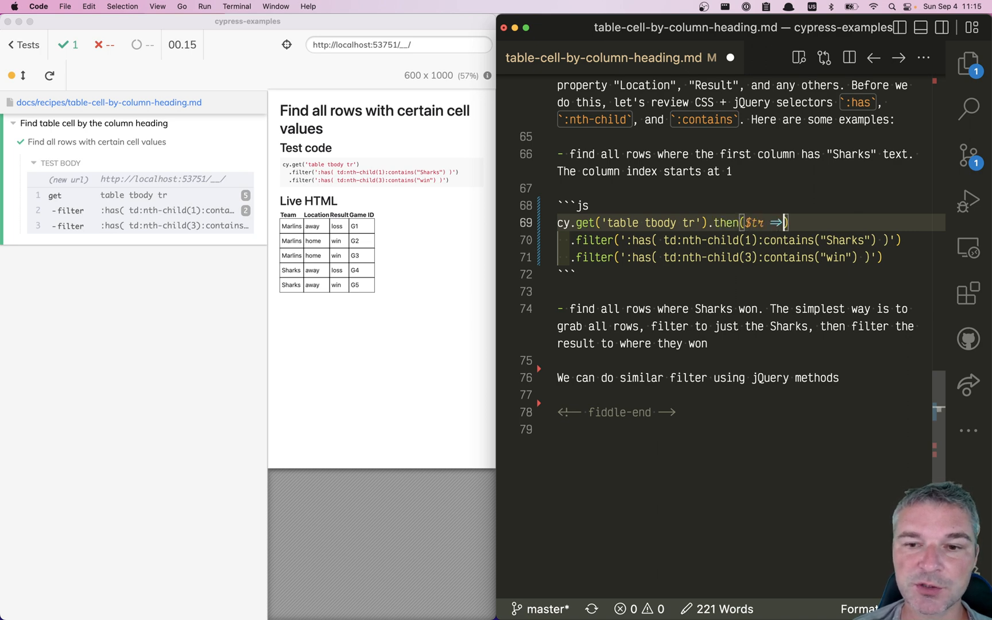
{"action": "type", "text": "{"}
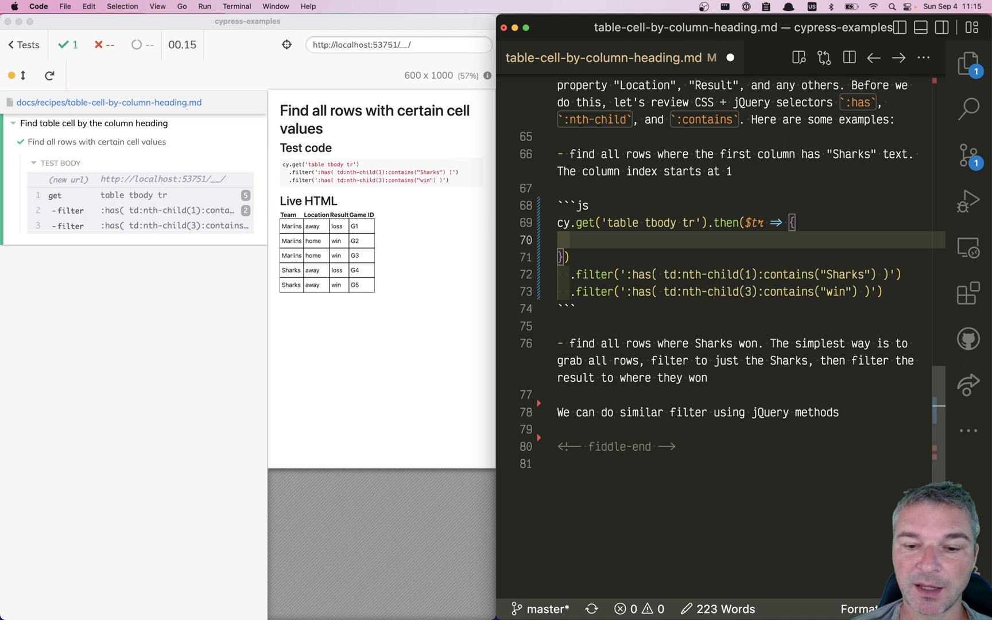
{"action": "type", "text": "return $tr"}
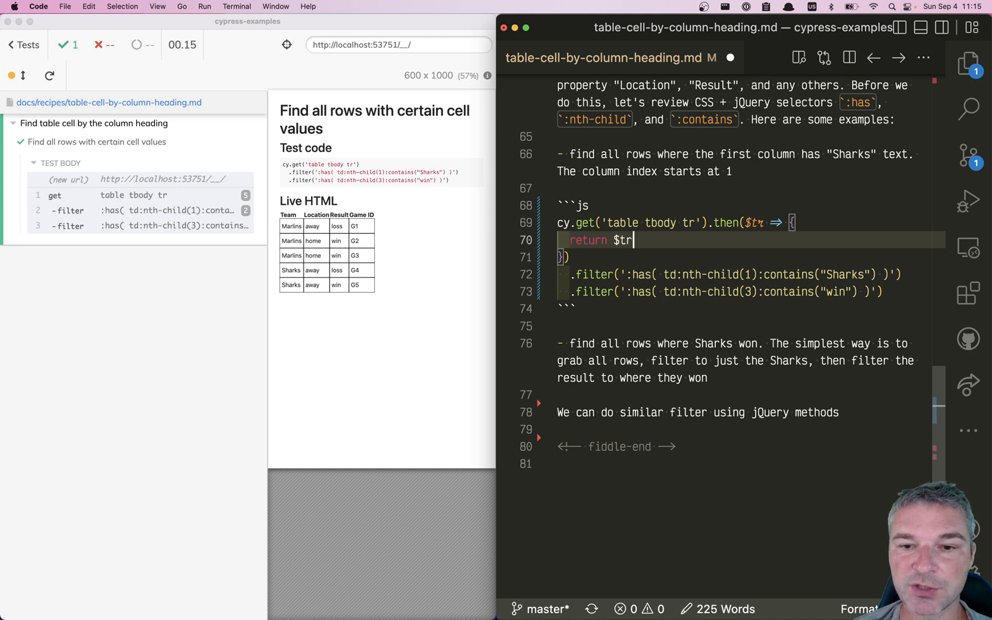
{"action": "type", "text": "."}
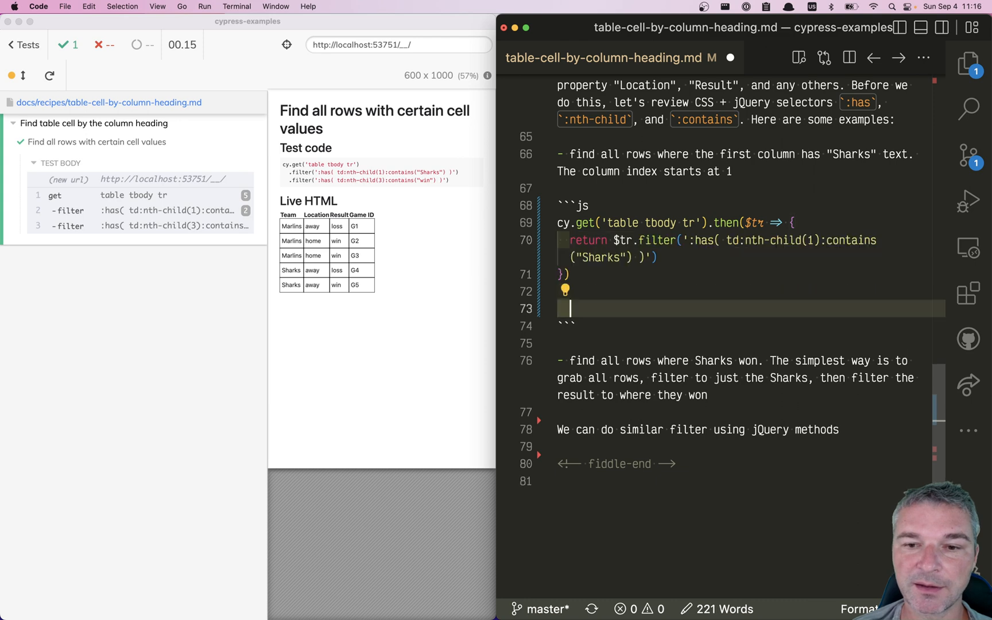
{"action": "type", "text": ".filter(':has( td:nth-child(3):contains(\"win\") )')"}
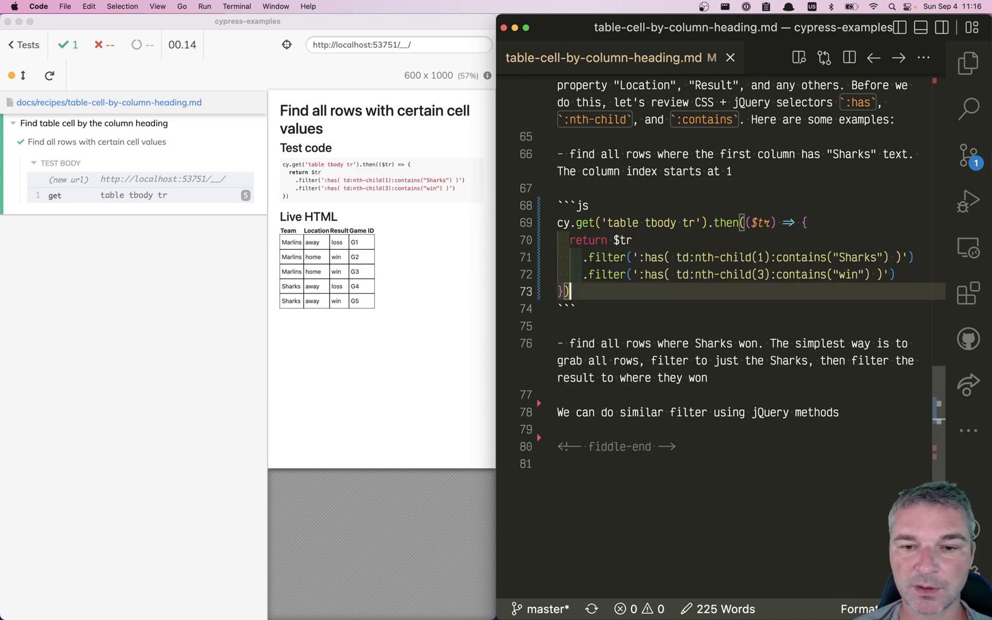
{"action": "type", "text": ".should("}
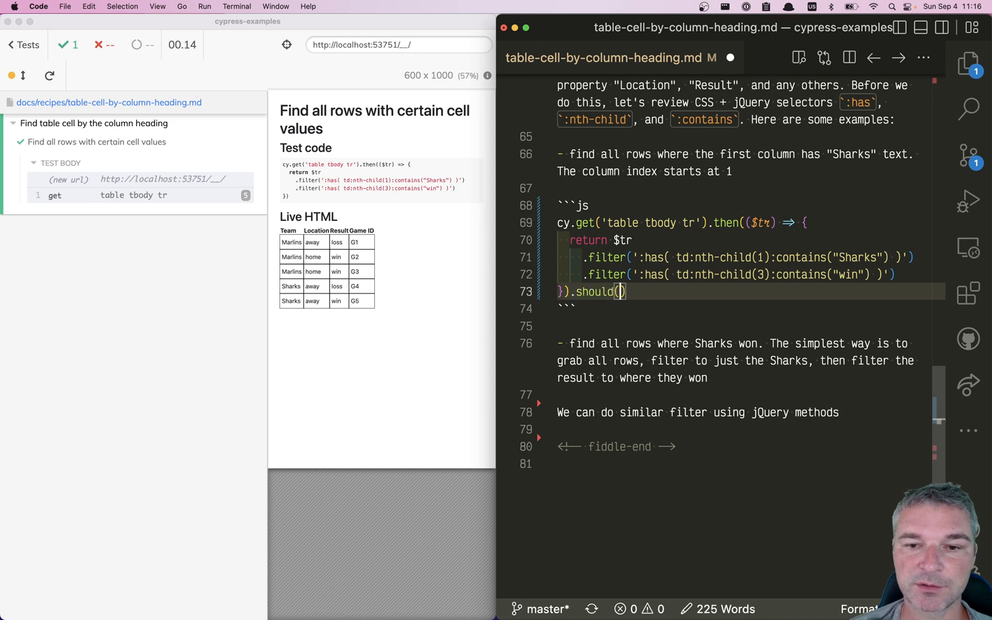
{"action": "type", "text": "'have.length', 1"}
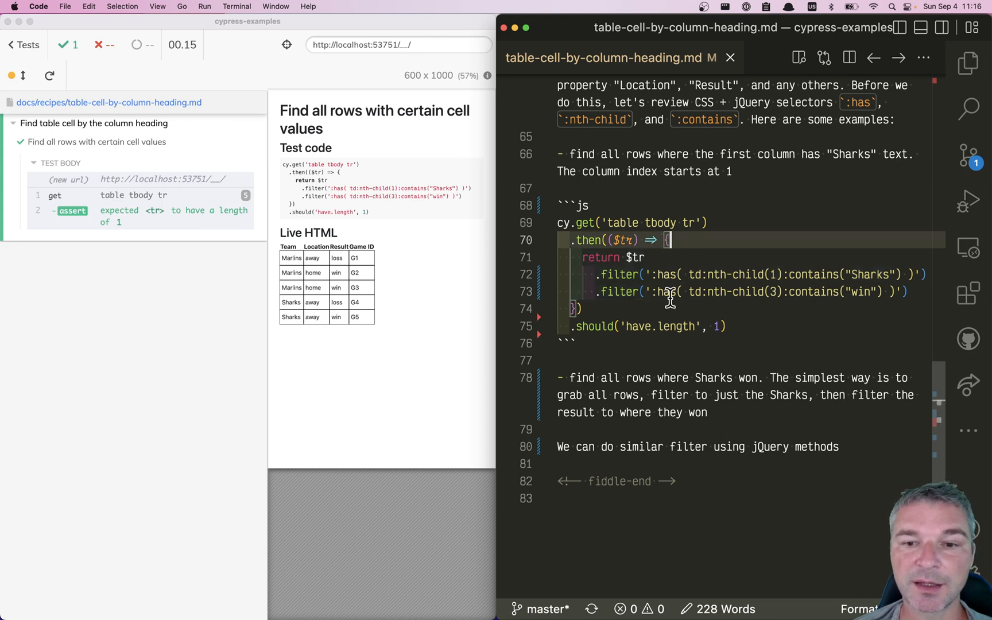
{"action": "mouse_move", "coordinate": [734, 262]}
{"action": "type", "text": "const search = {"}
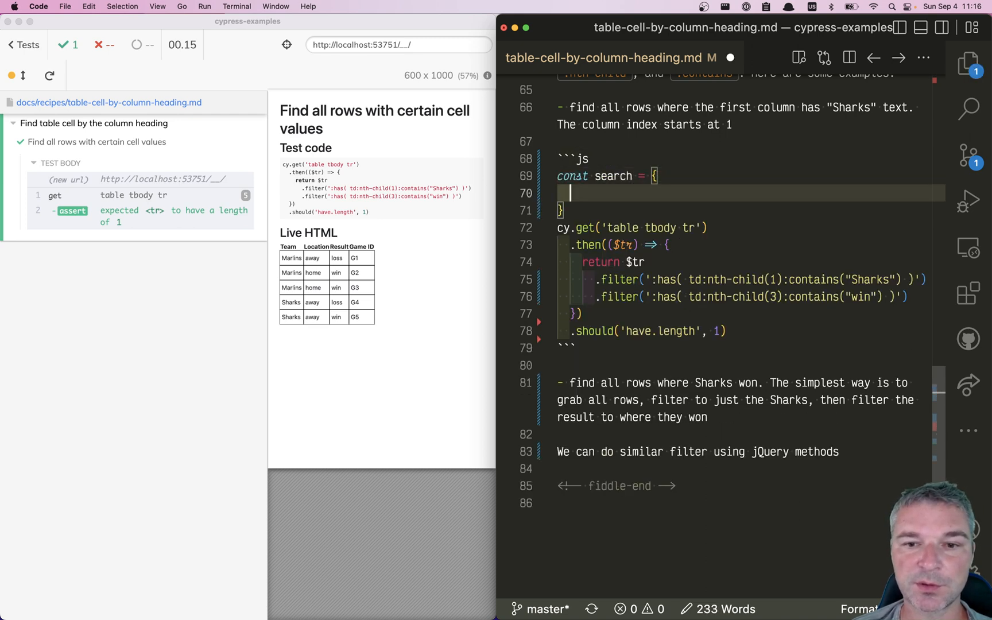
Define const search = { Location: 'away', Result: 'win' } above the query
{"action": "type", "text": "Location: '"}
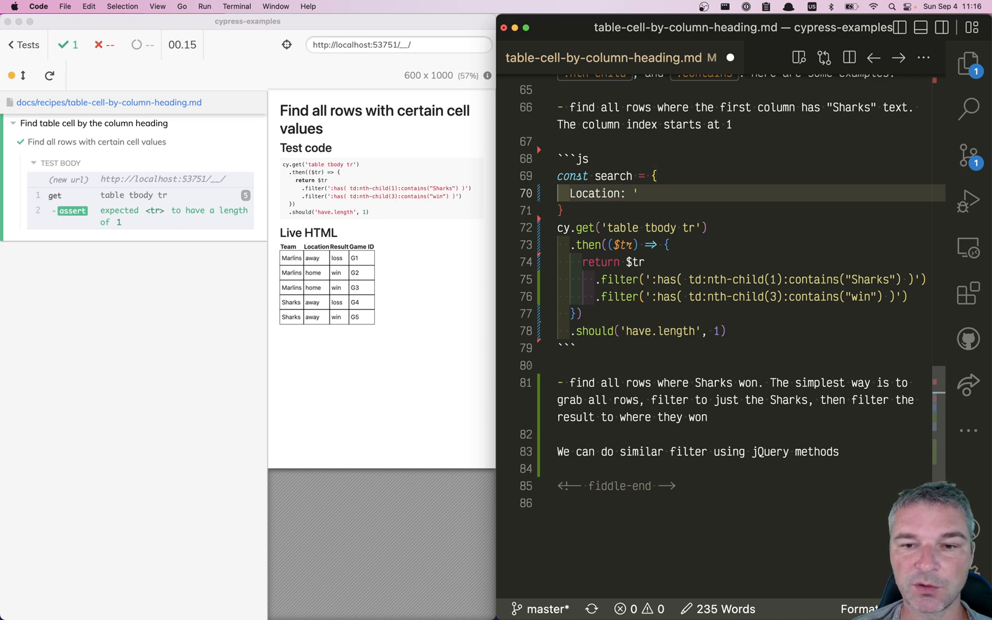
{"action": "type", "text": "away',"}
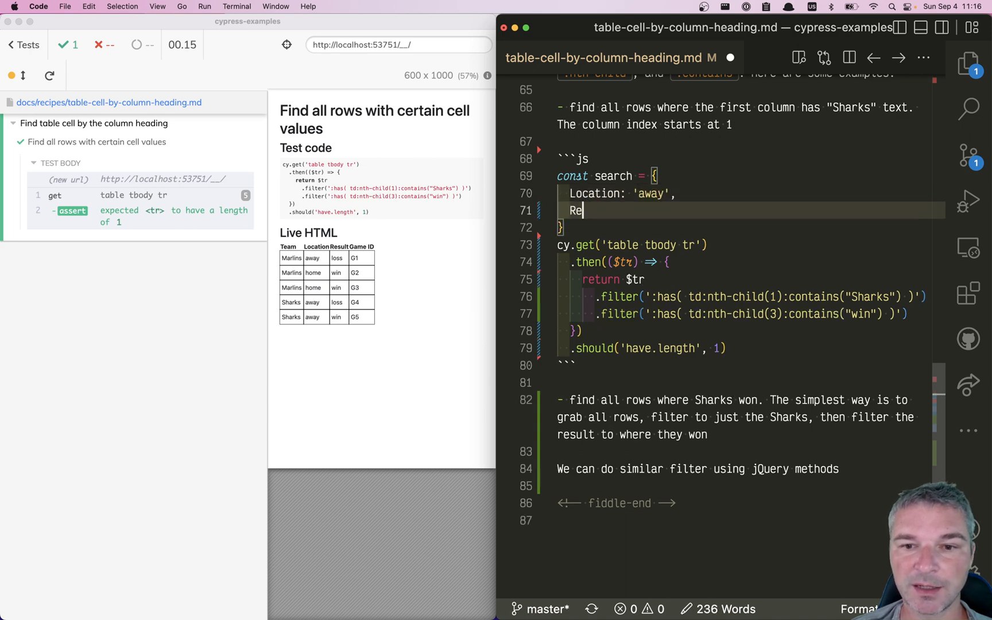
{"action": "type", "text": "sult: 'win'"}
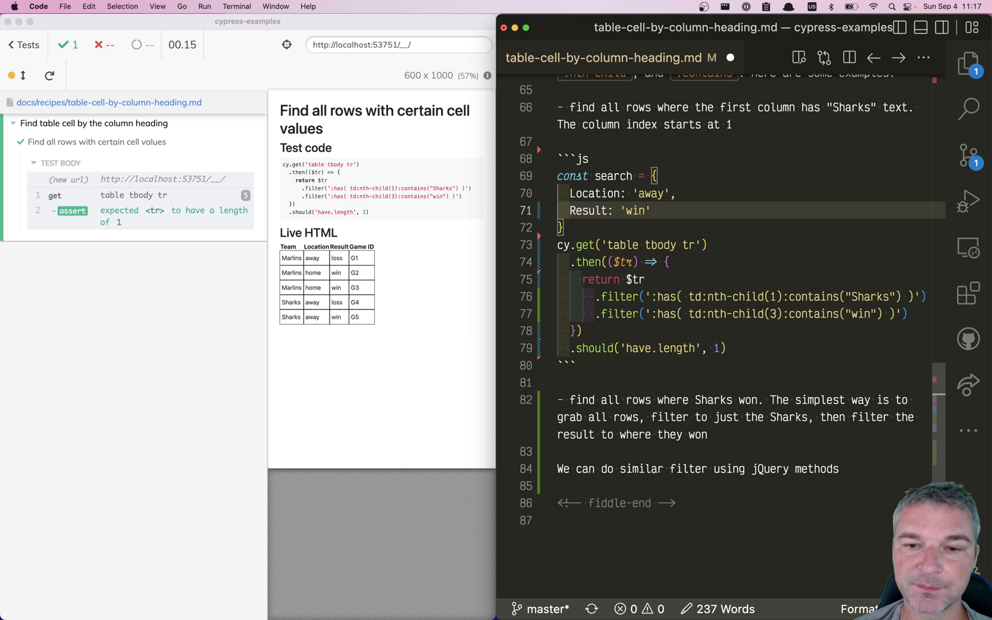
{"action": "mouse_move", "coordinate": [292, 255]}
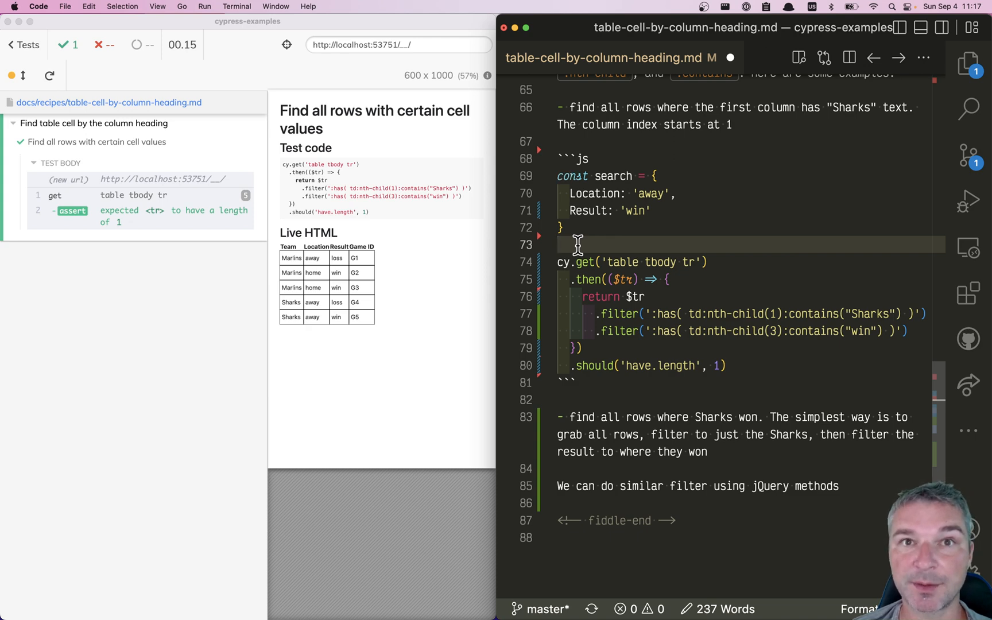
Add cy.get('table thead').then(($thead) => { with const indices = Cypress._.mapKeys(search, ...) returning from $thead
{"action": "type", "text": "cy.get('table thead').then(($thead) => {"}
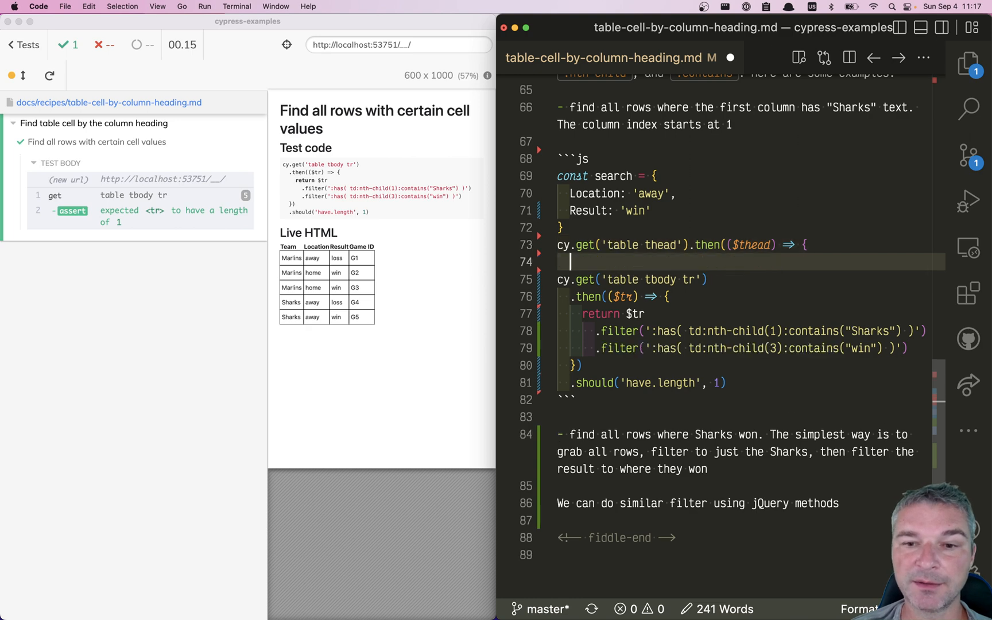
{"action": "type", "text": "const indices = Cypress._.mapKeys(search, (value, index))"}
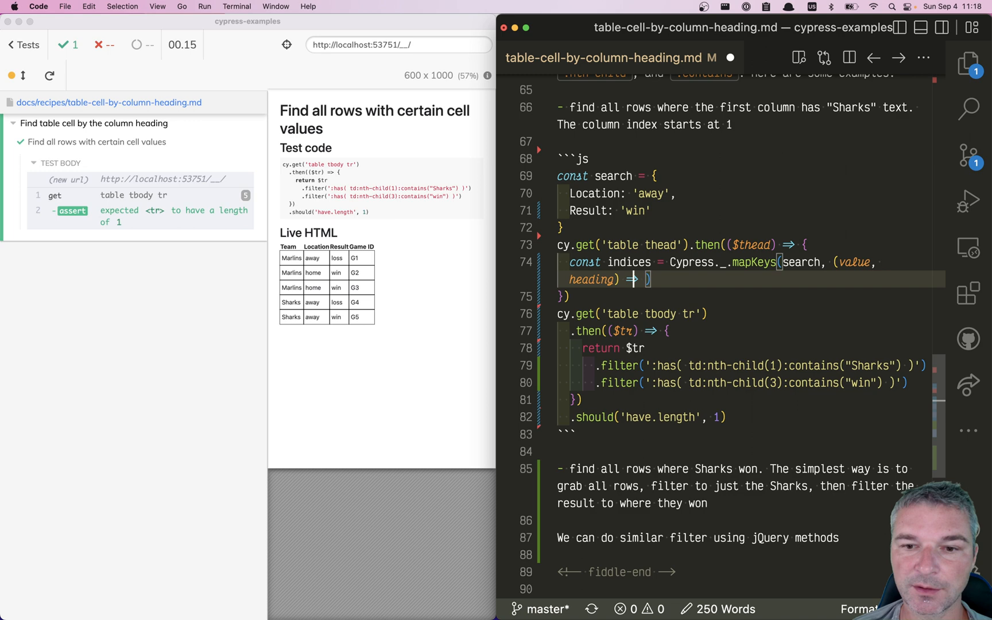
{"action": "type", "text": "{"}
{"action": "key", "text": "enter"}
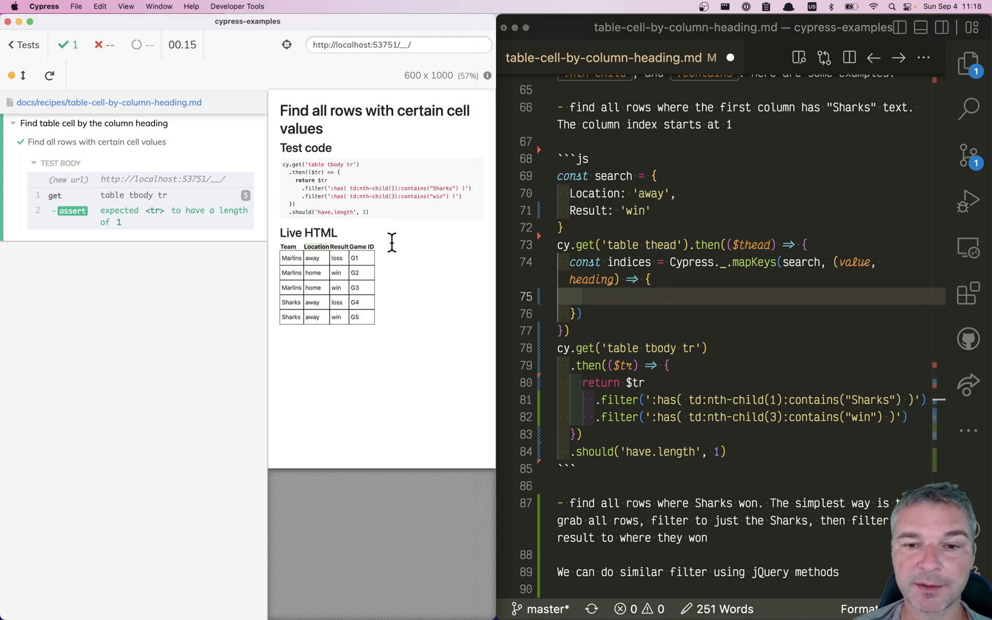
{"action": "type", "text": "return"}
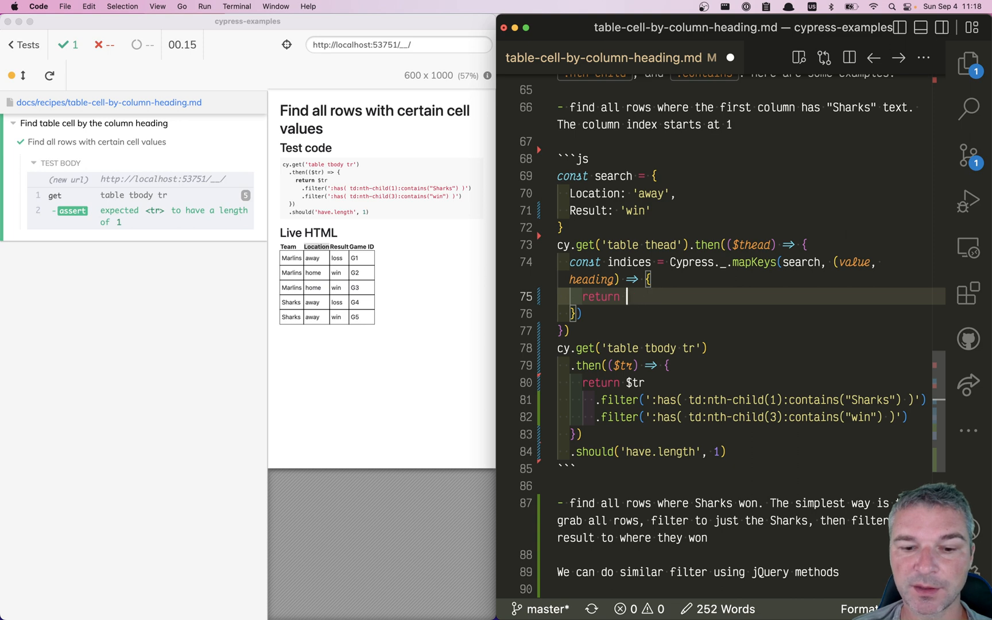
{"action": "type", "text": "$thead"}
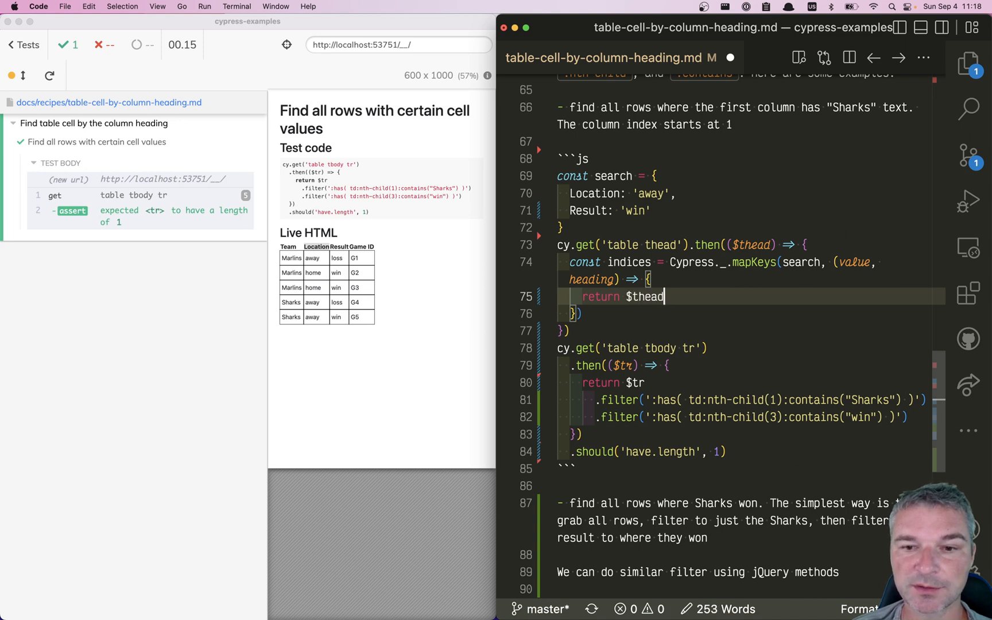
Complete the callback with .find(`th:contains("${heading}")`).index() + 1 for 1-based column indices
{"action": "type", "text": ".find(`th:contains(${"}
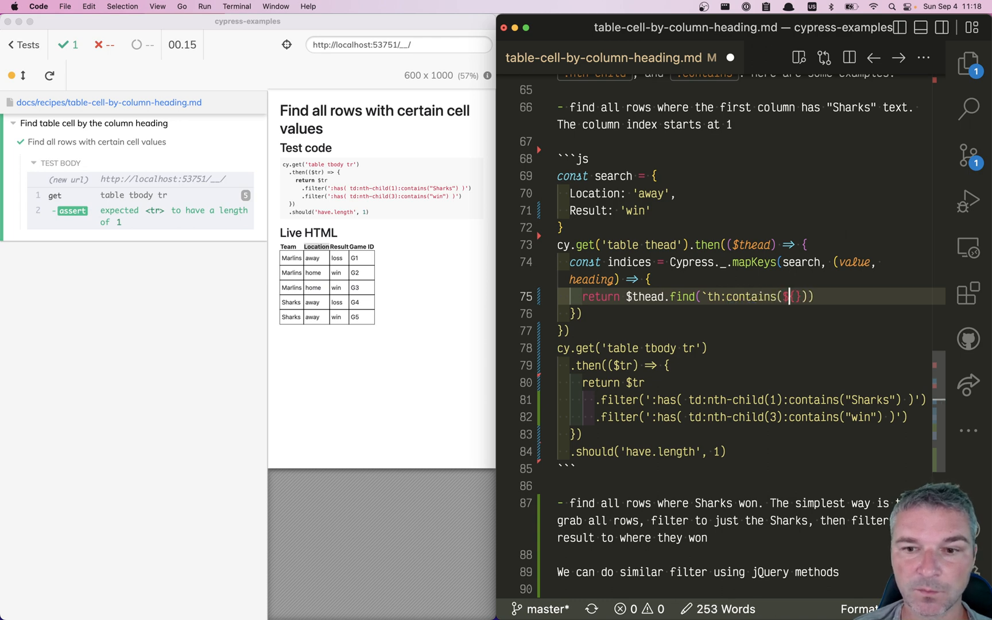
{"action": "type", "text": "${}\""}
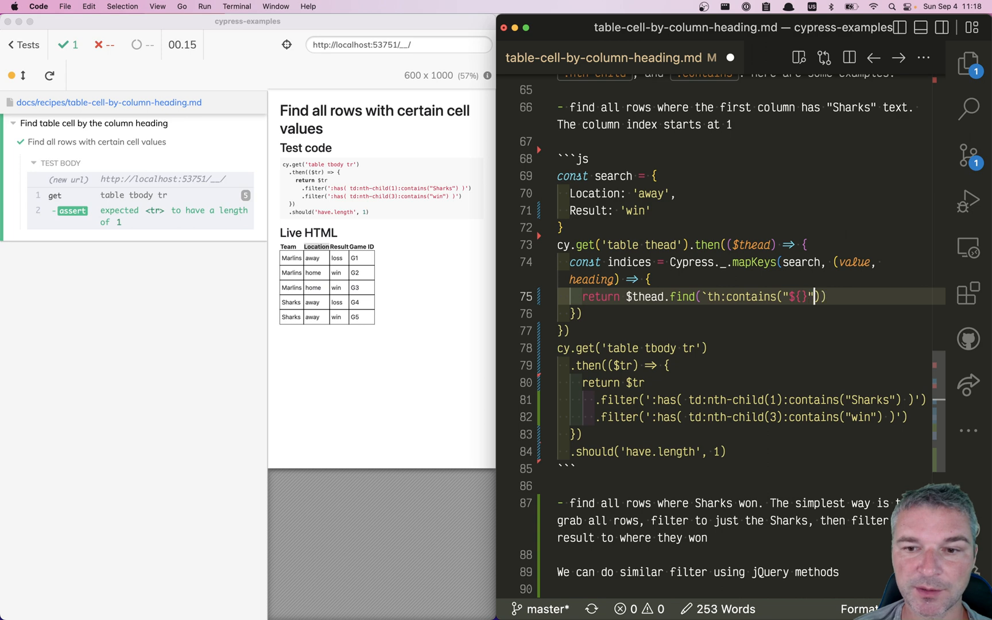
{"action": "type", "text": "heading"}
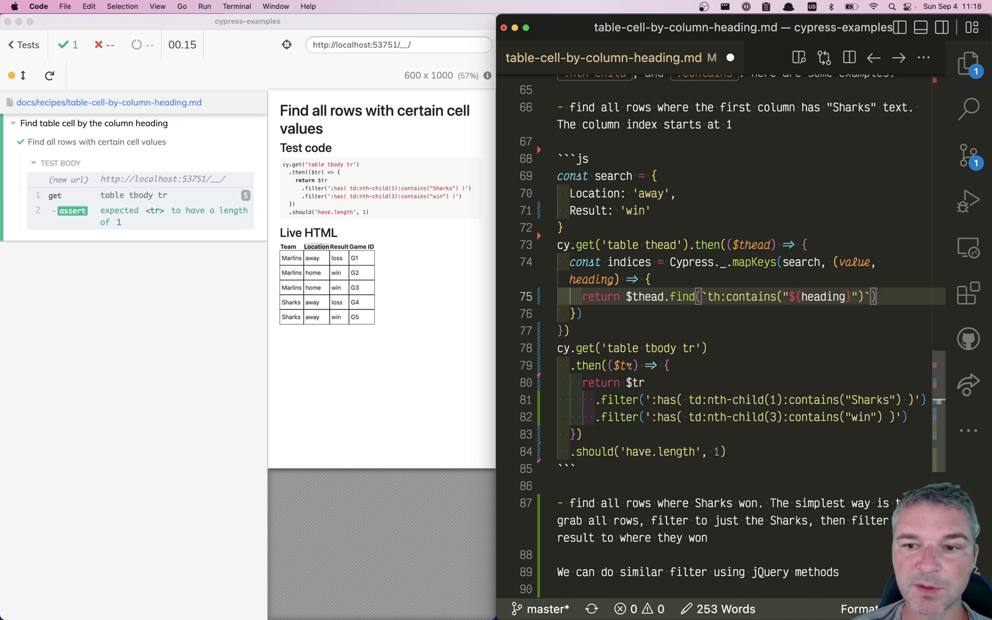
{"action": "type", "text": "."}
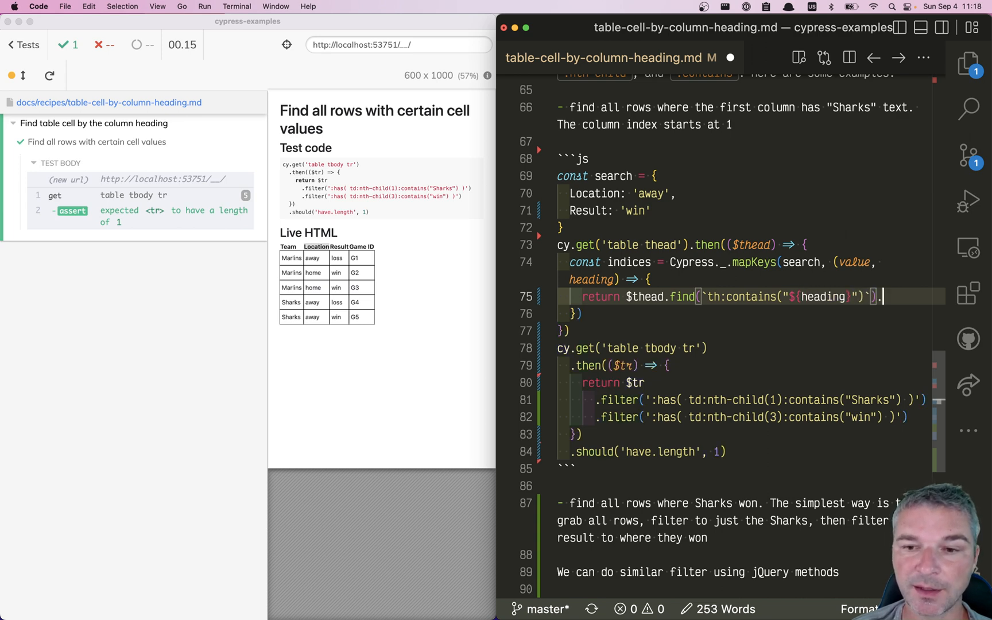
{"action": "type", "text": ".index()"}
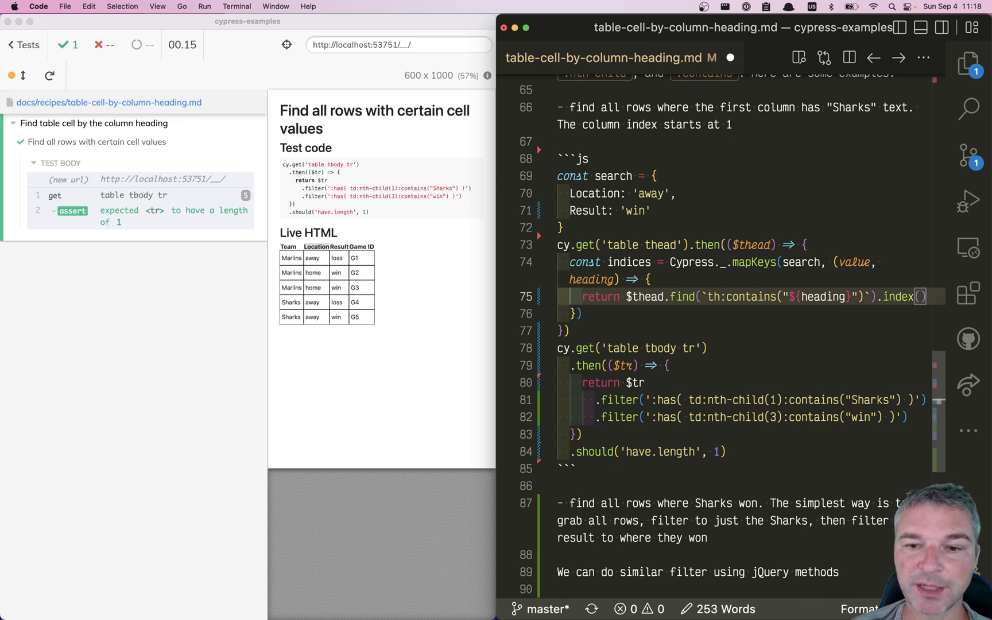
{"action": "type", "text": "+"}
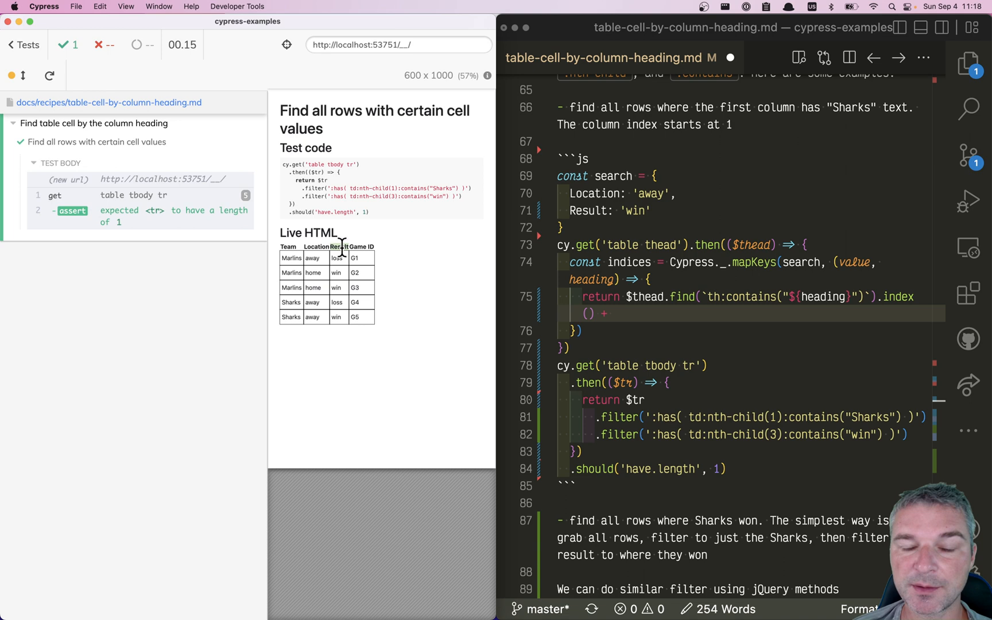
{"action": "mouse_move", "coordinate": [566, 326]}
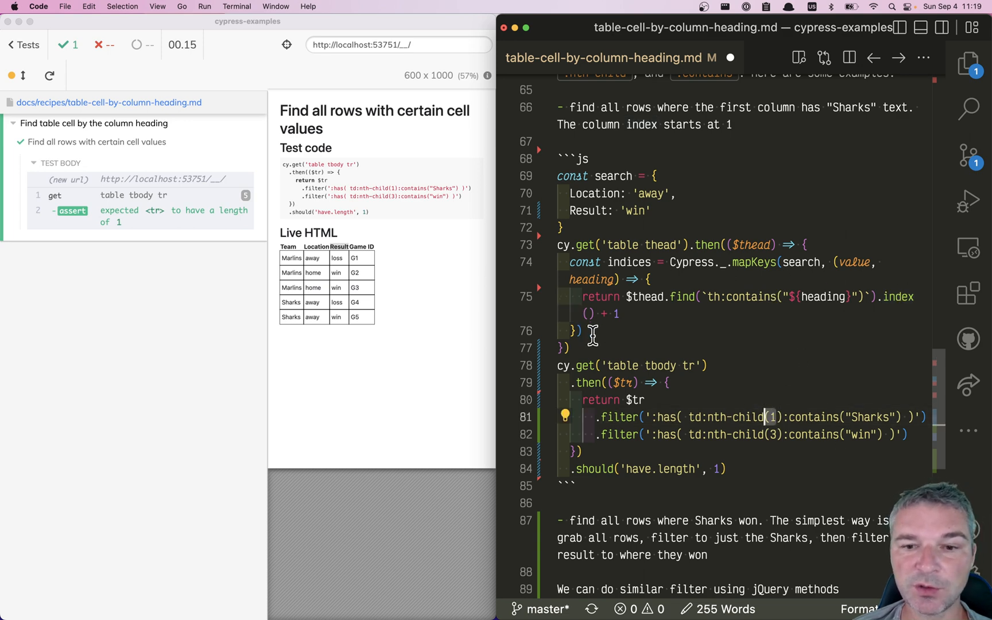
Add cy.log(indices) in the thead callback and inspect the logged {2: away, 3: win} in the Cypress Command Log
{"action": "type", "text": "c"}
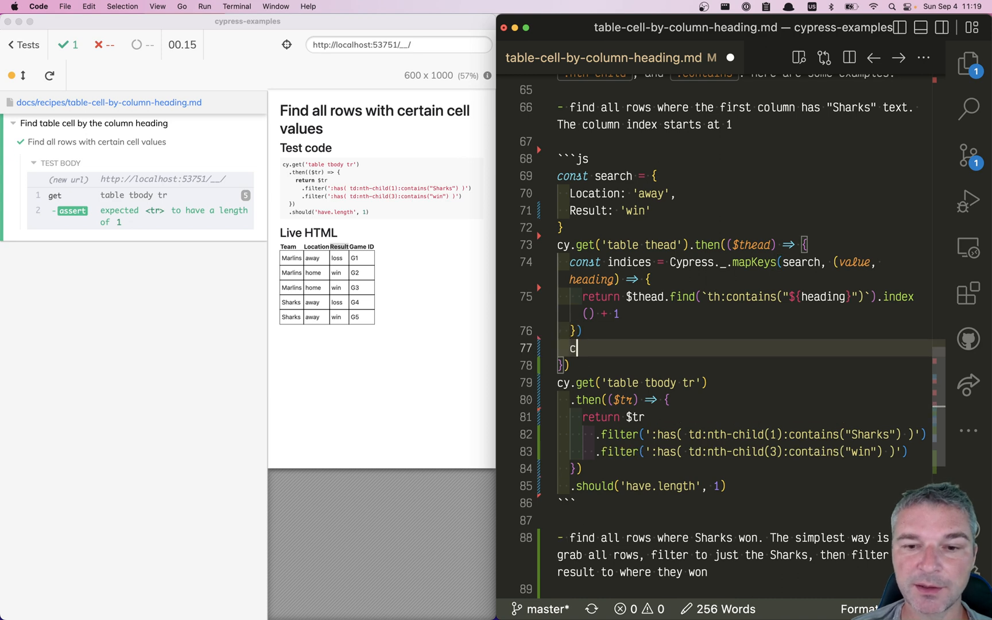
{"action": "type", "text": "y.log"}
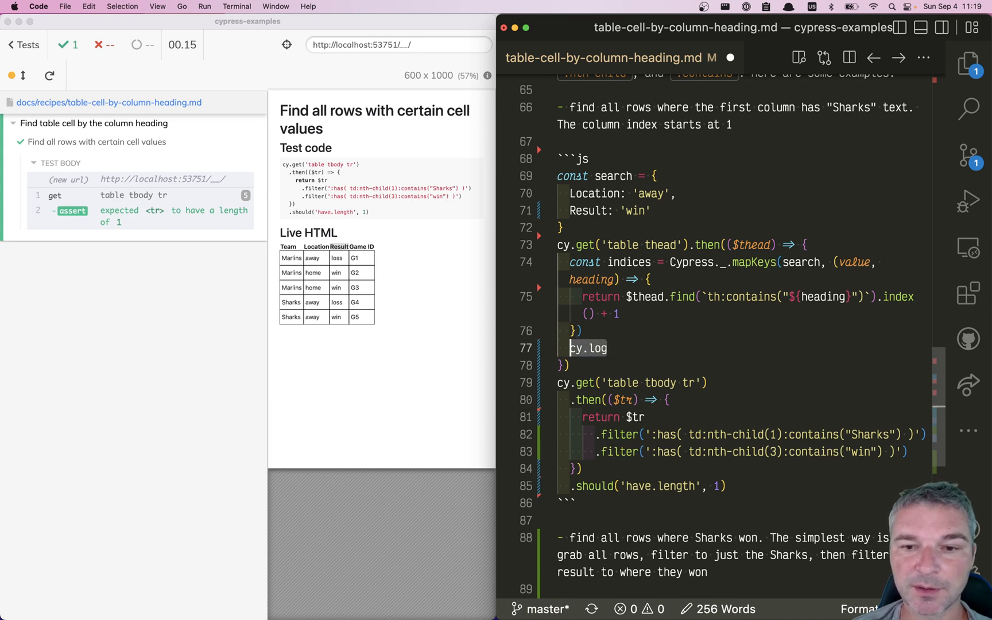
{"action": "type", "text": "(indices)"}
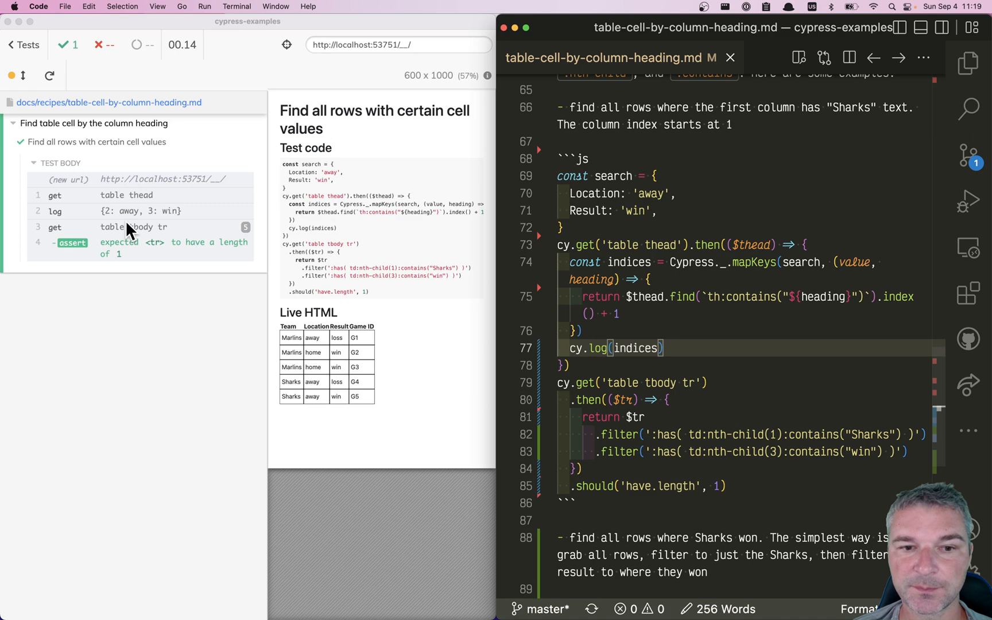
{"action": "double_click", "coordinate": [613, 176]}
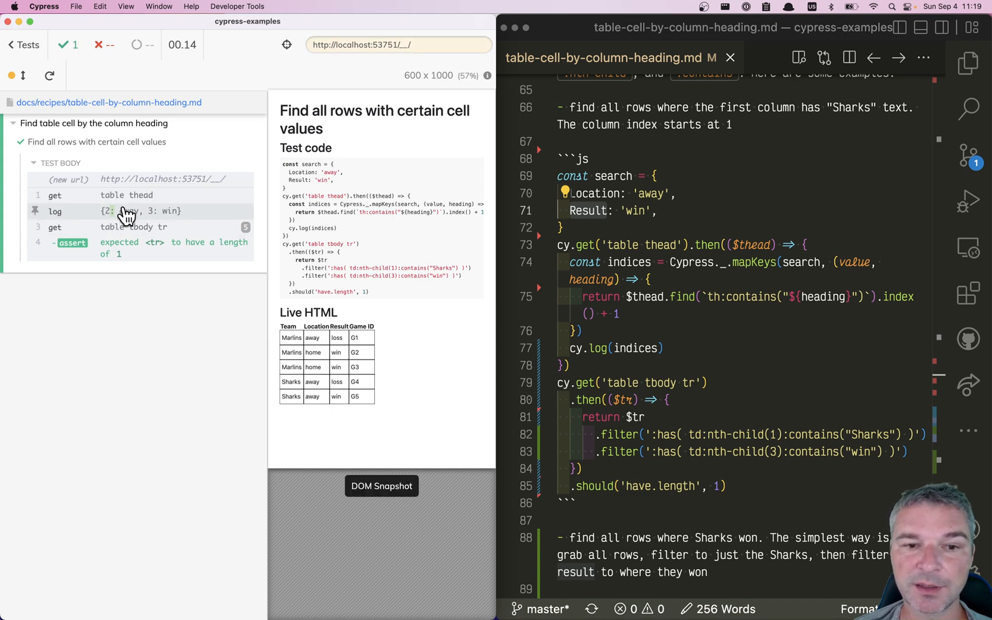
{"action": "mouse_move", "coordinate": [158, 221]}
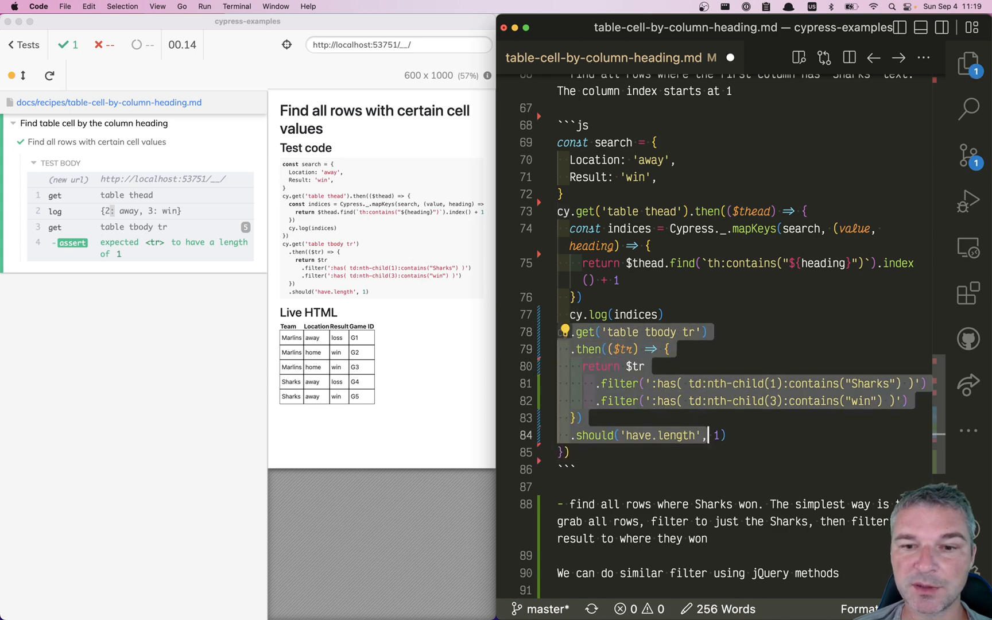
Move the rows query inside the heading callback and begin Cypress._.mapKeys(indices, (textValue, index) => {
{"action": "left_click", "coordinate": [571, 332]}
{"action": "type", "text": "cy"}
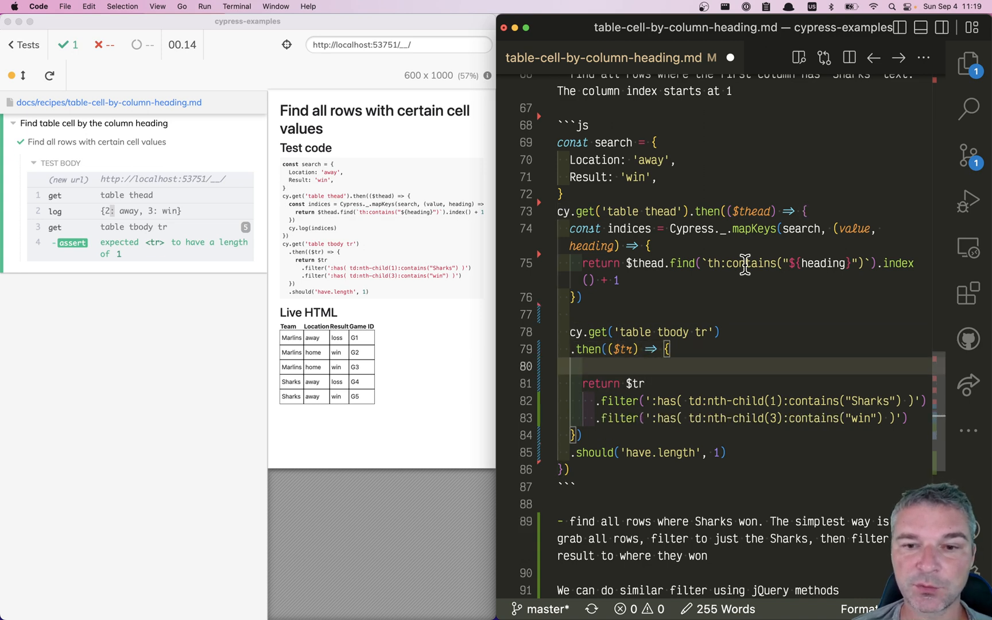
{"action": "double_click", "coordinate": [628, 228]}
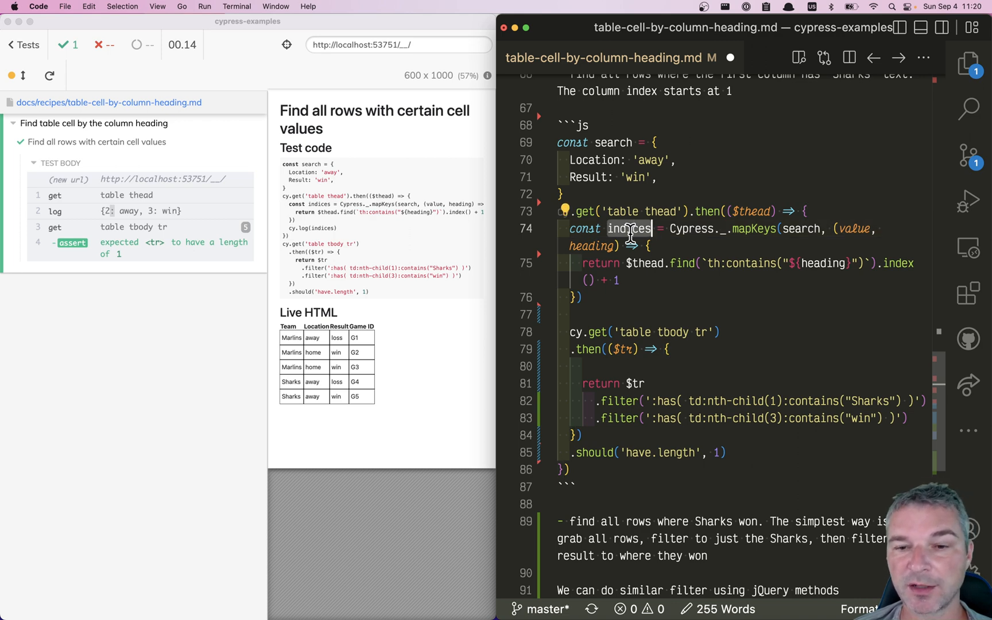
{"action": "type", "text": "Cypress._.mapKeys(indices, (textValue, index) => {"}
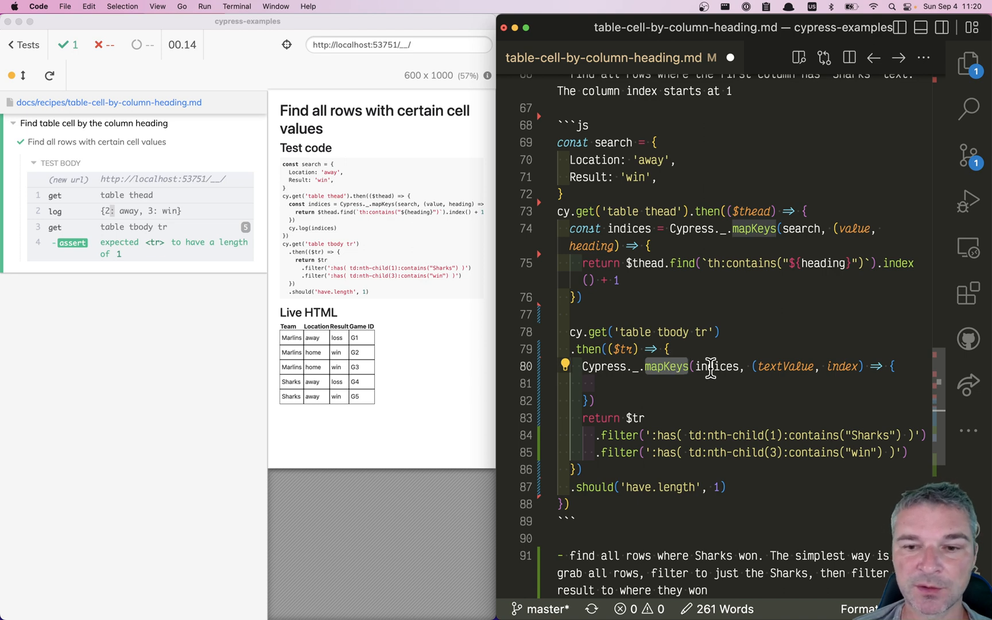
Filter $tr with `:has( td:nth-child(${index}):contains("${textValue}"))` replacing the hardcoded filters, then return $tr
{"action": "double_click", "coordinate": [785, 367]}
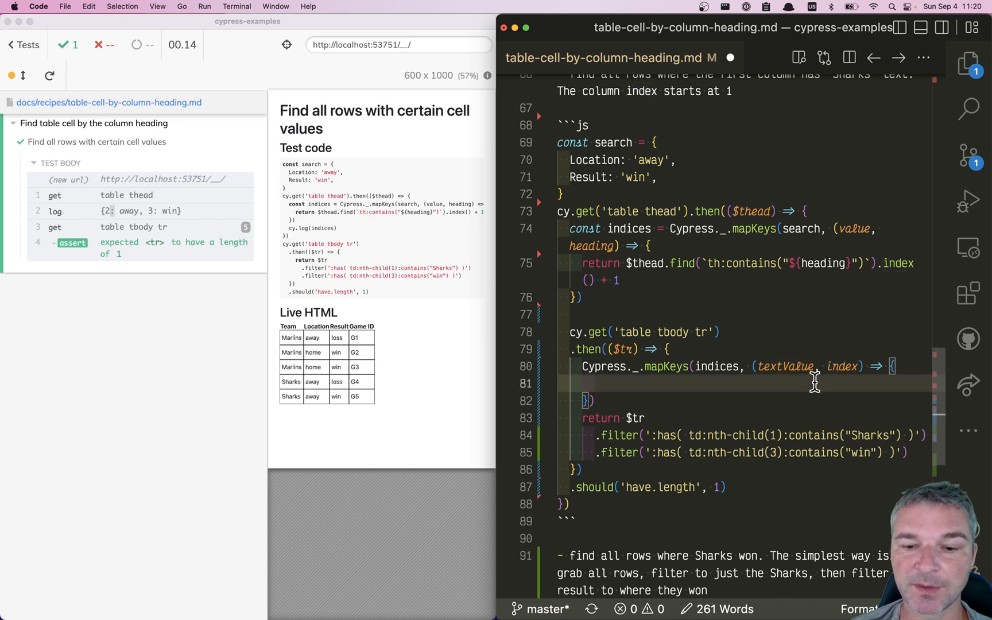
{"action": "type", "text": "$tr = $tr."}
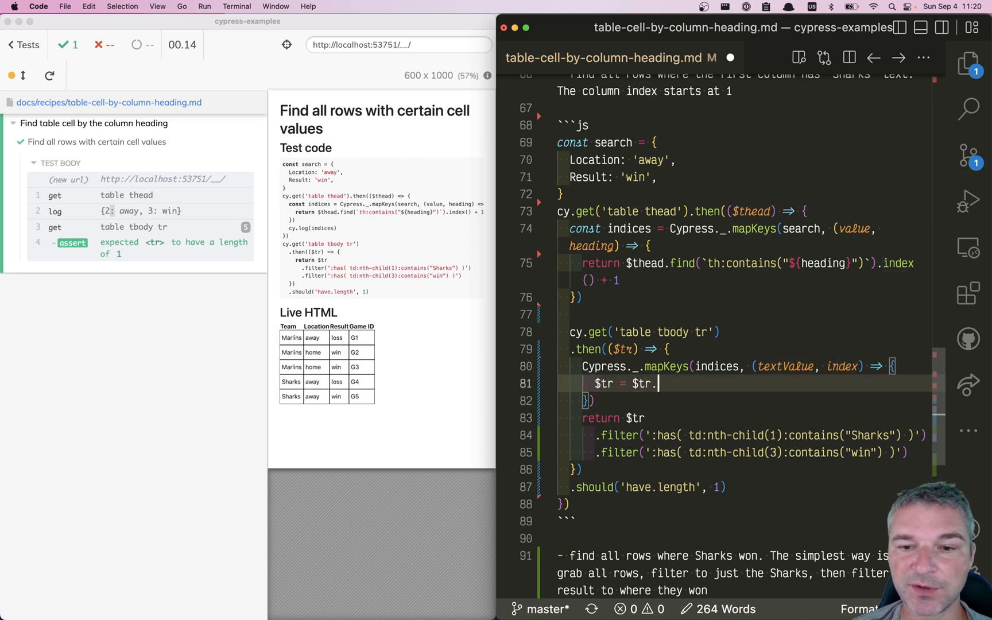
{"action": "type", "text": "filter()"}
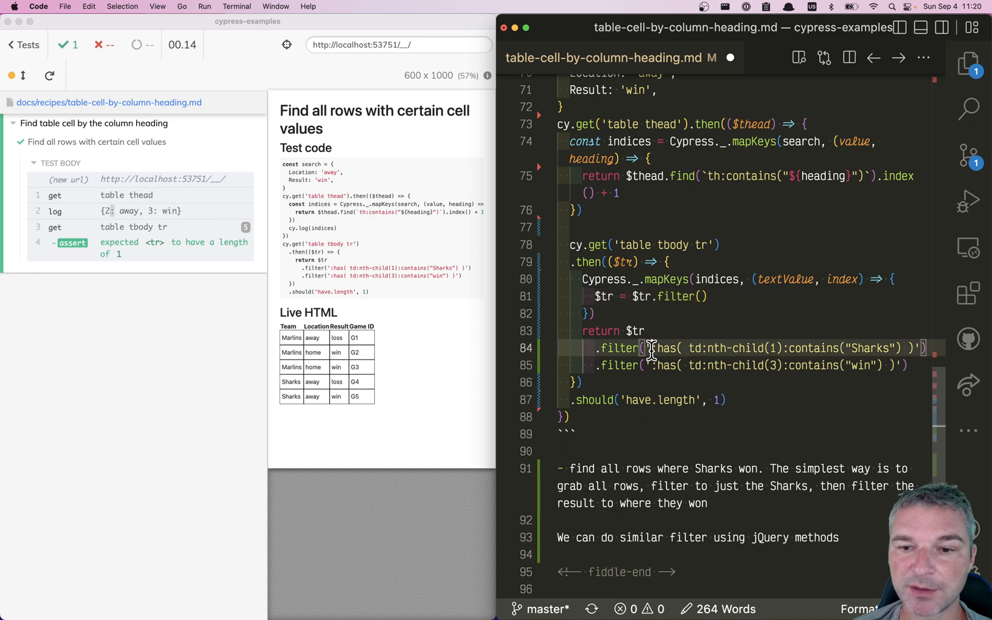
{"action": "type", "text": "':h"}
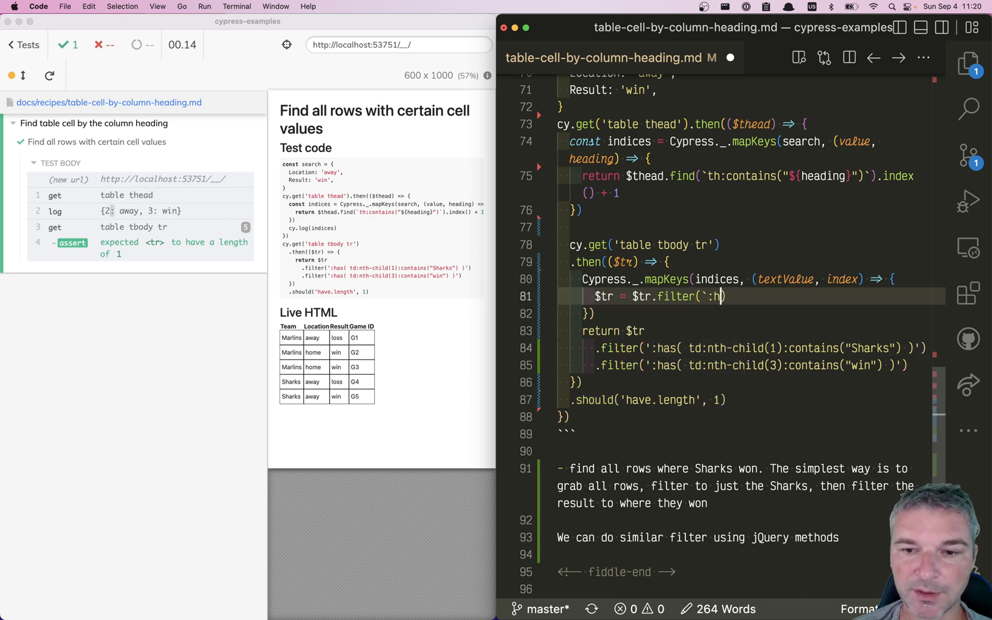
{"action": "type", "text": "as( td:nth-child("}
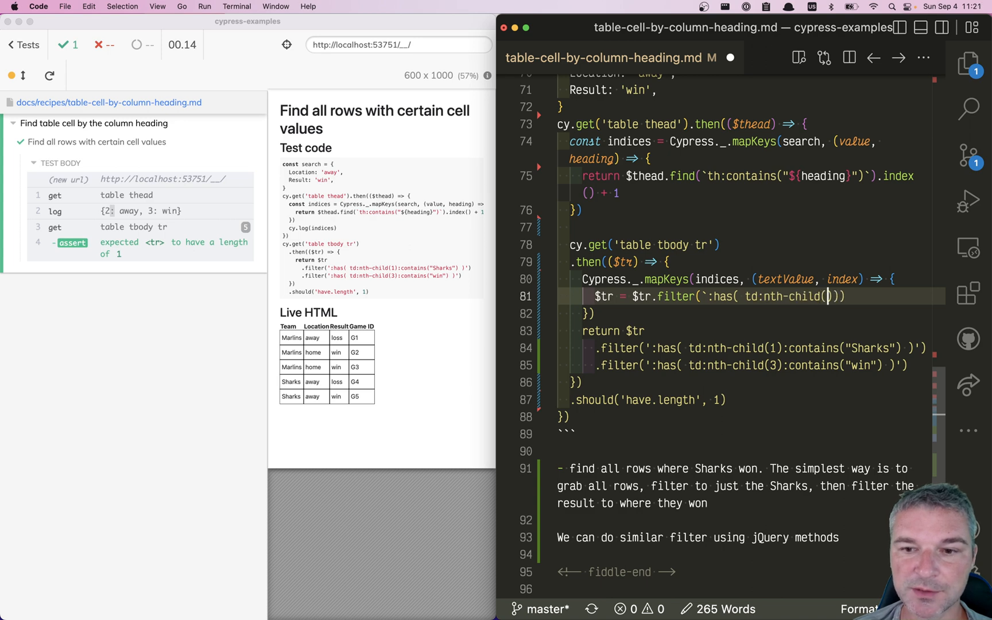
{"action": "type", "text": "${index}"}
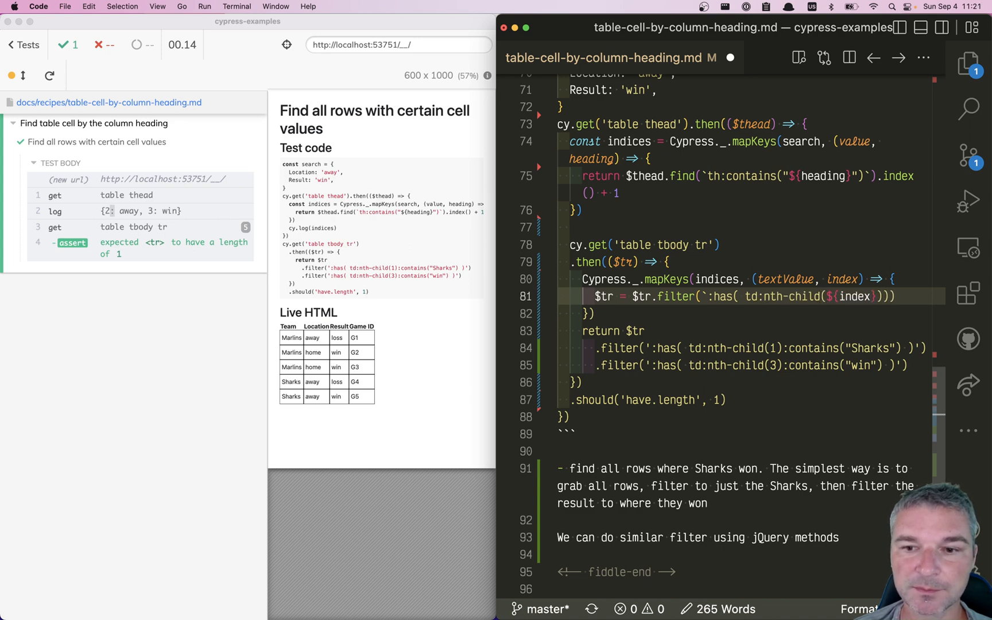
{"action": "type", "text": ":contains(\"\")"}
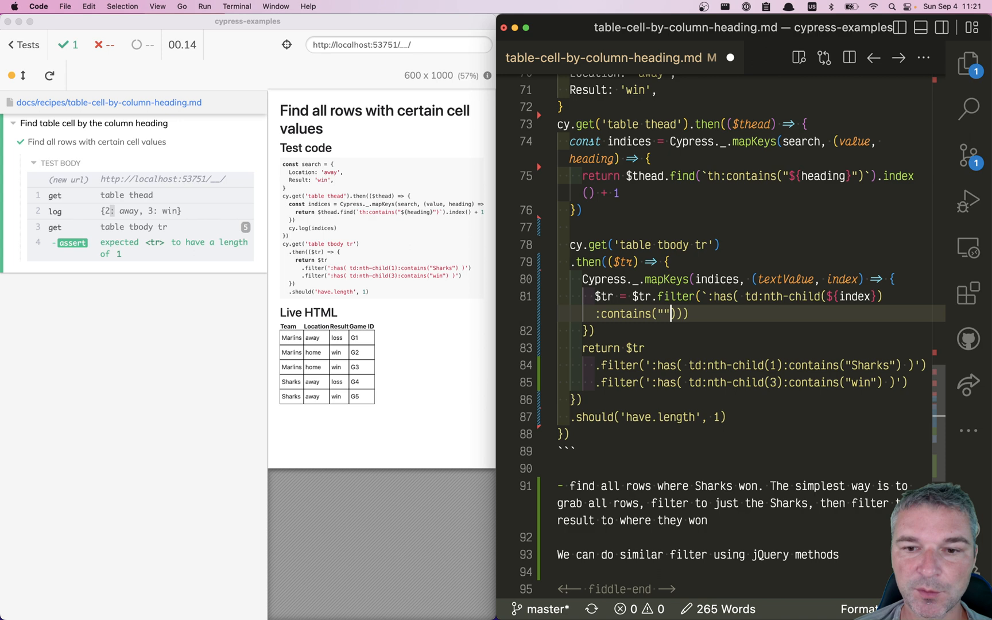
{"action": "type", "text": "${textValue}"}
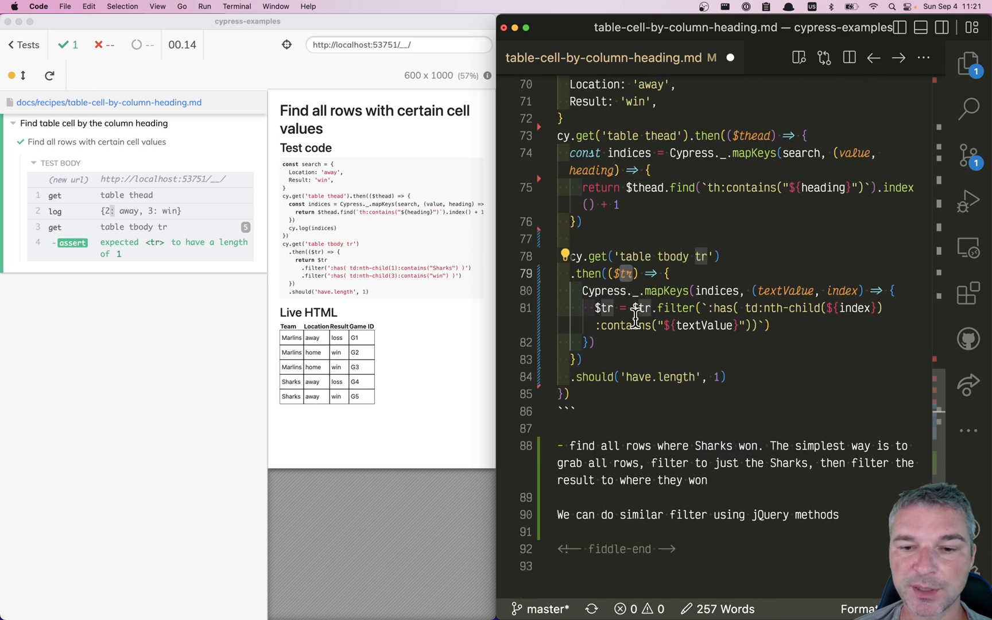
{"action": "type", "text": "retuyr"}
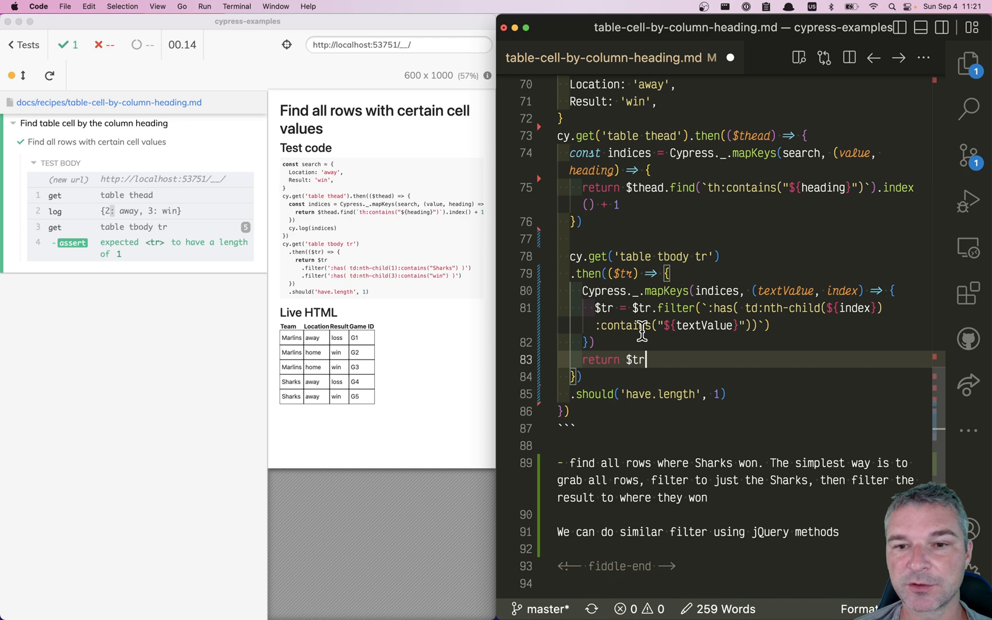
{"action": "mouse_move", "coordinate": [665, 356]}
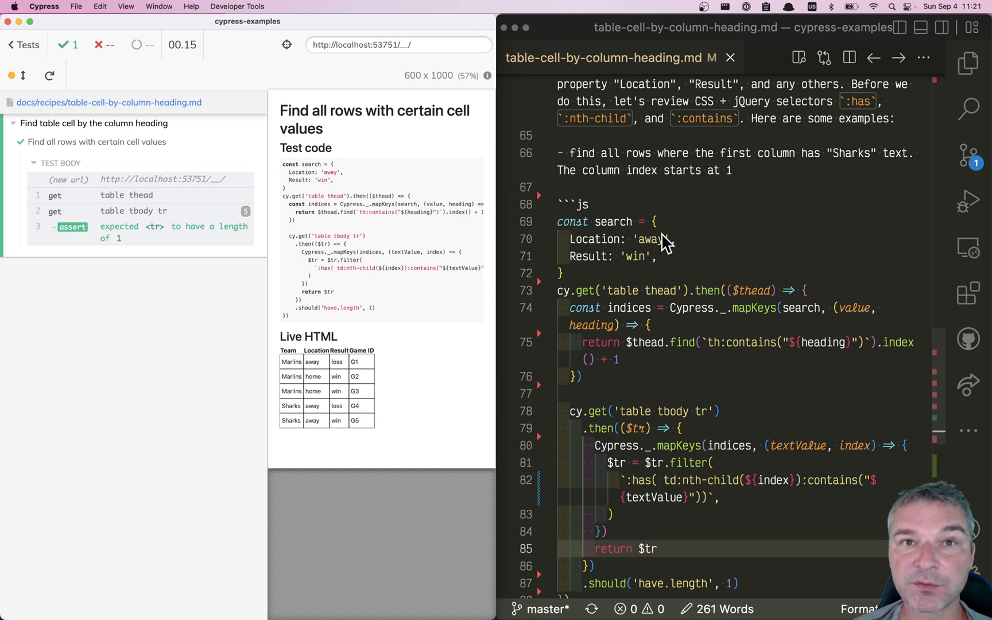
{"action": "mouse_move", "coordinate": [636, 264]}
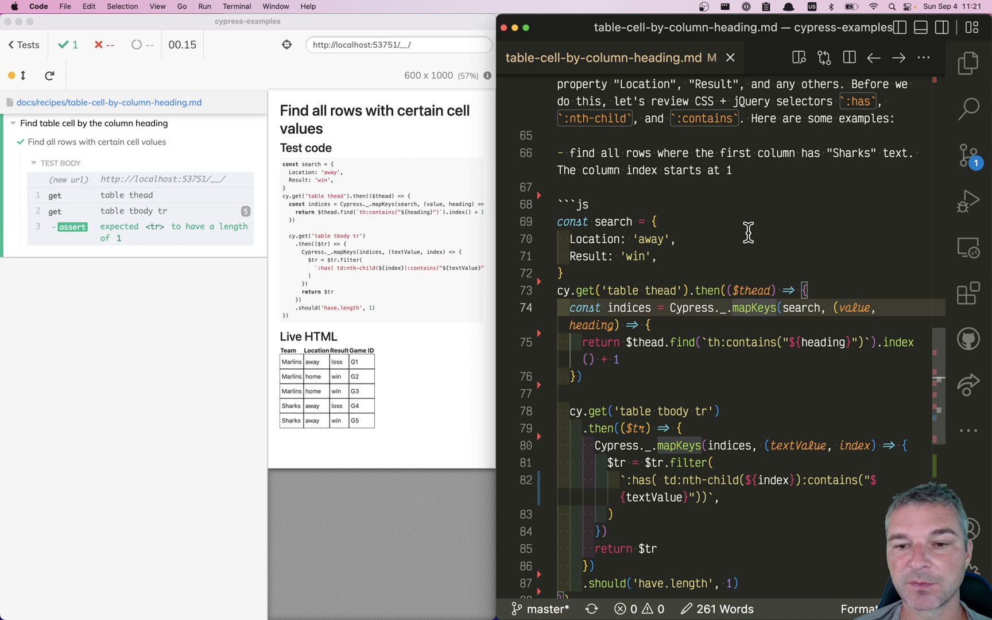
Scroll to check the reformatted loop and the Cypress rerun passing with one matching row
{"action": "scroll", "scroll_direction": "down", "scroll_amount": 3}
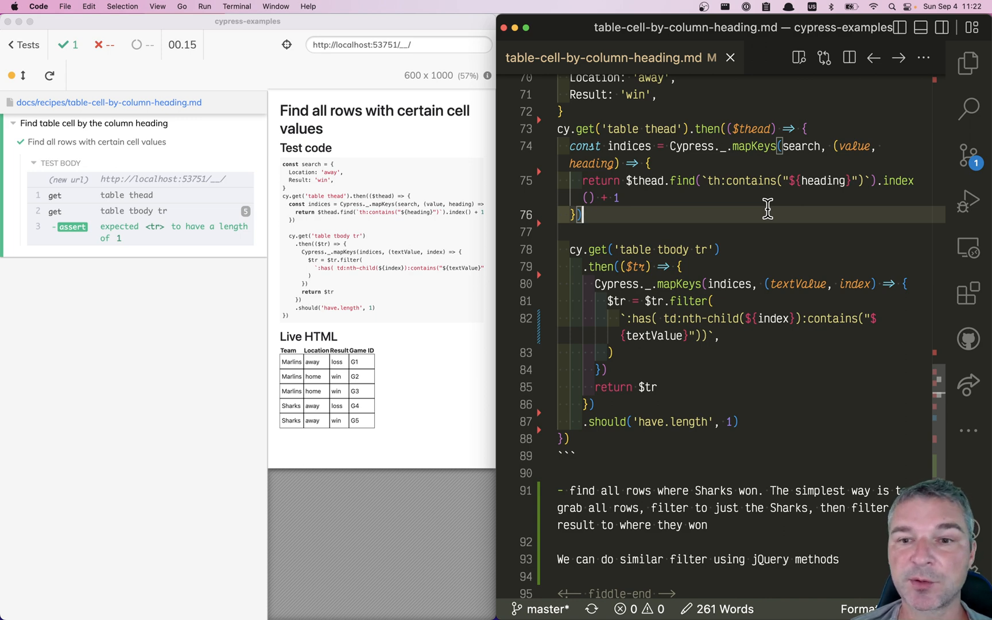
{"action": "mouse_move", "coordinate": [746, 220]}
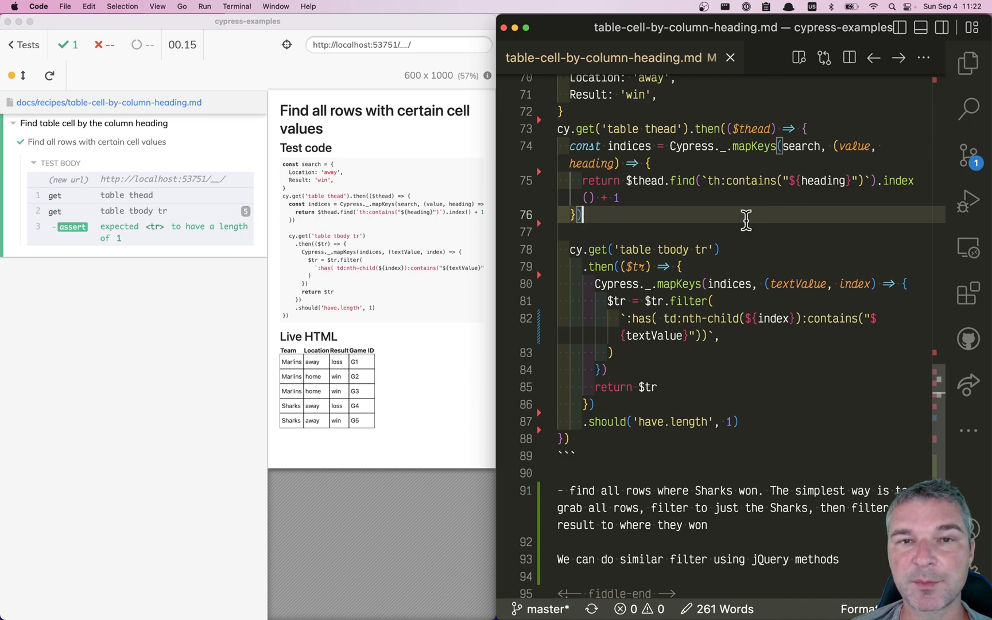